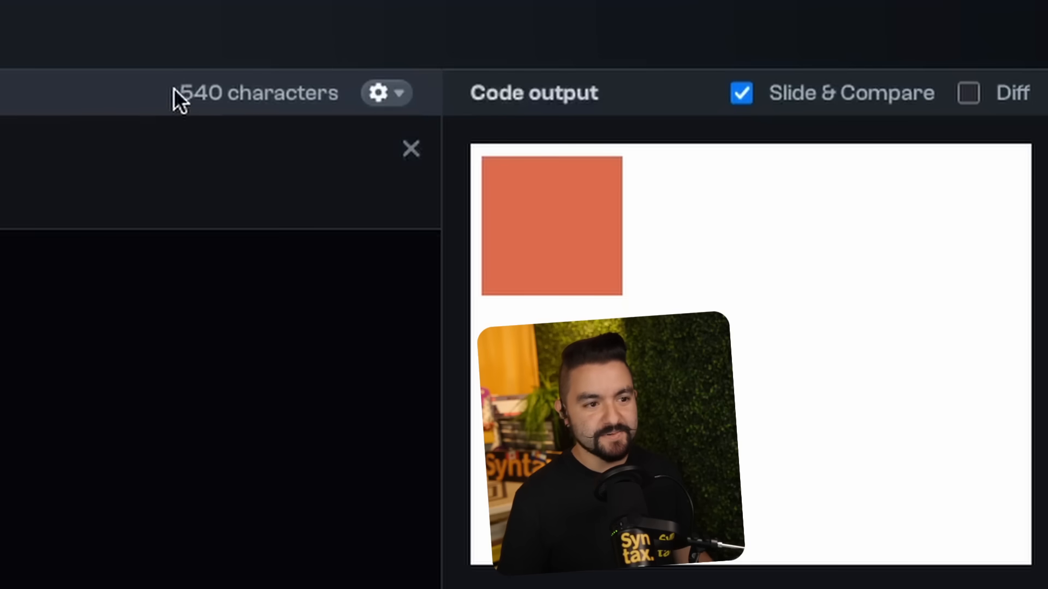
Select and delete the instructional comment block, leaving the default div and style code
{"action": "double_click", "coordinate": [258, 93]}
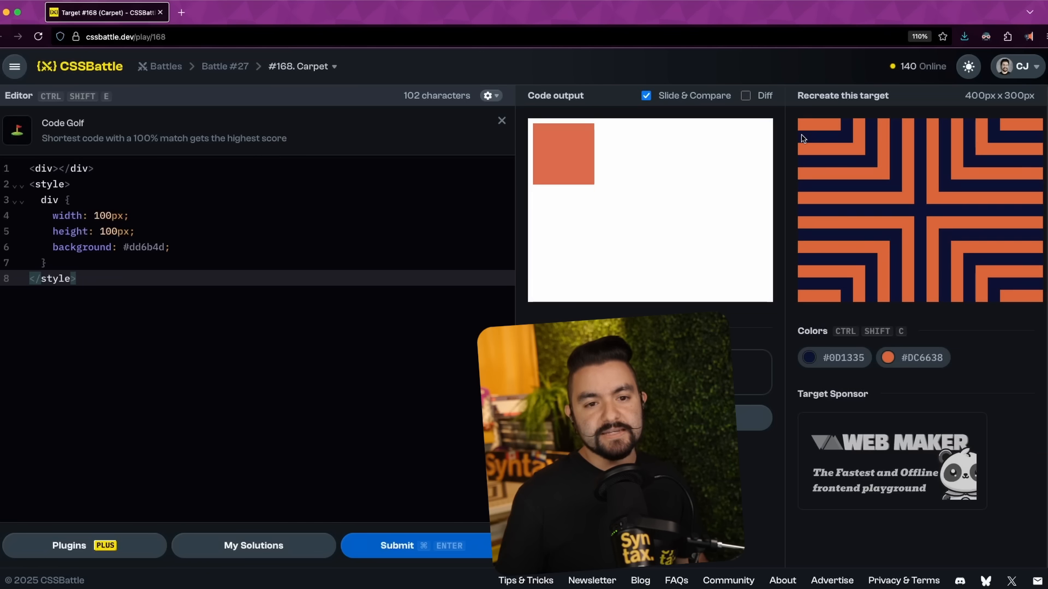
{"action": "mouse_move", "coordinate": [846, 130]}
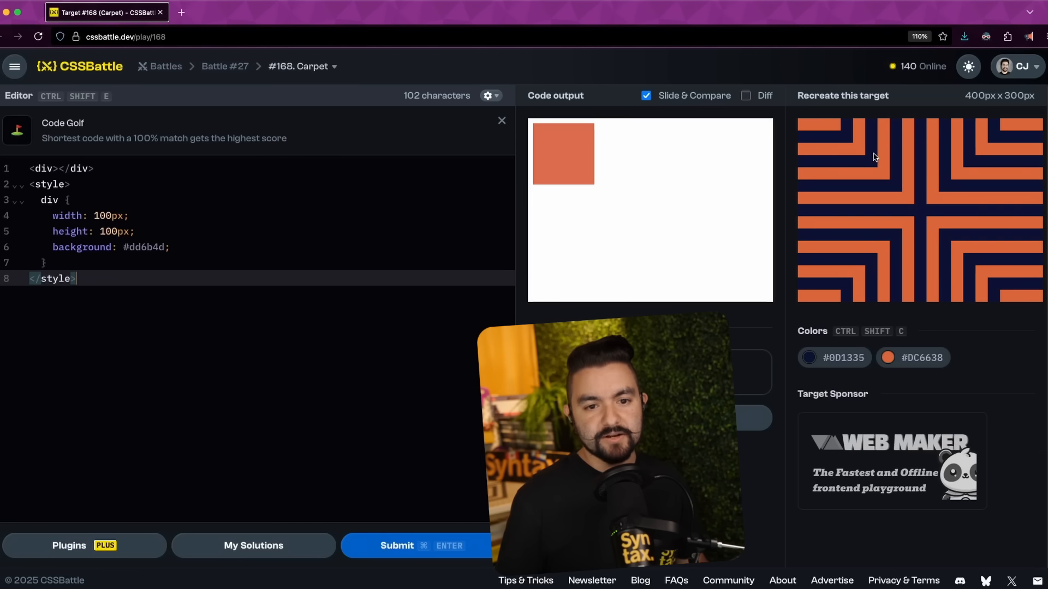
{"action": "mouse_move", "coordinate": [1022, 281]}
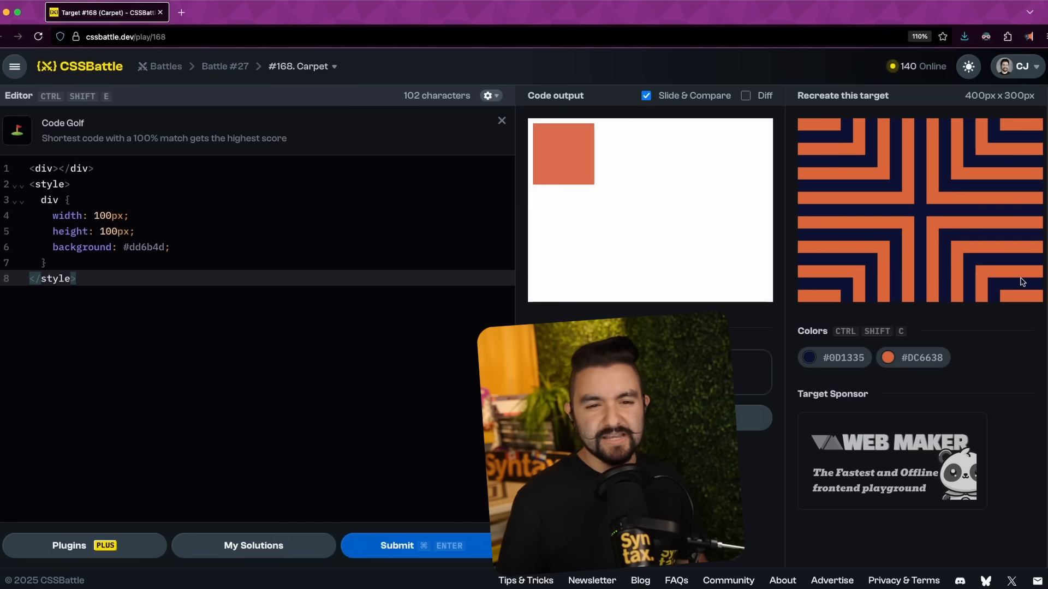
{"action": "mouse_move", "coordinate": [839, 137]}
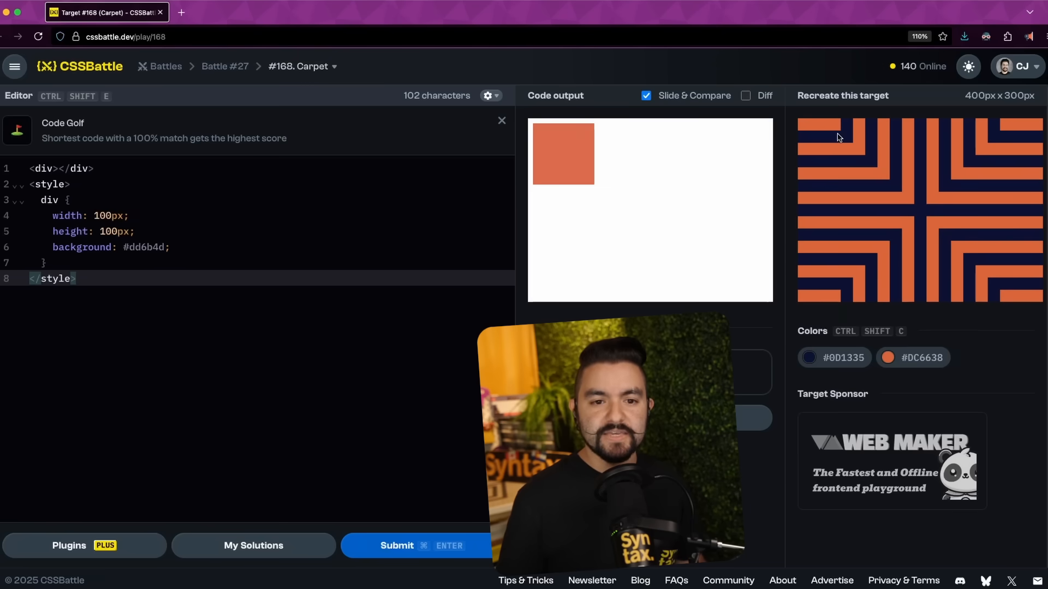
{"action": "mouse_move", "coordinate": [860, 160]}
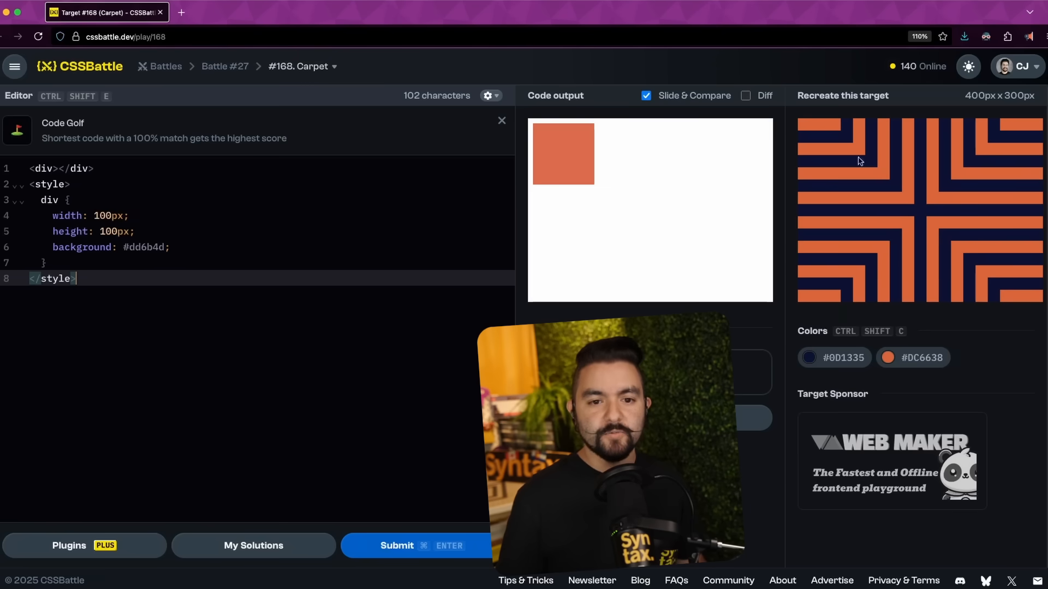
{"action": "mouse_move", "coordinate": [684, 182]}
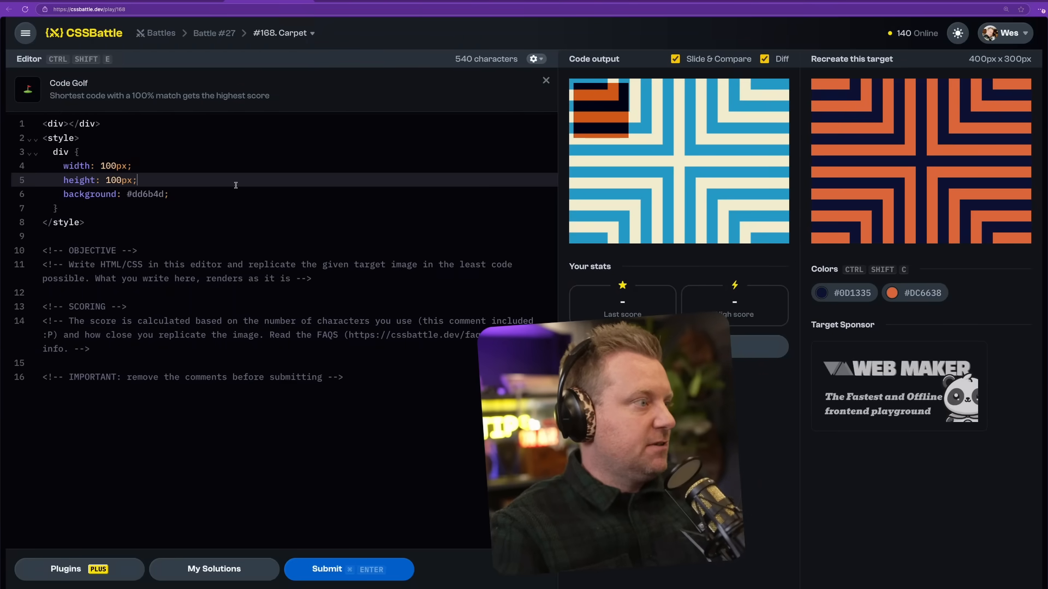
Write the closing p tag and open the style block
{"action": "type", "text": "d"}
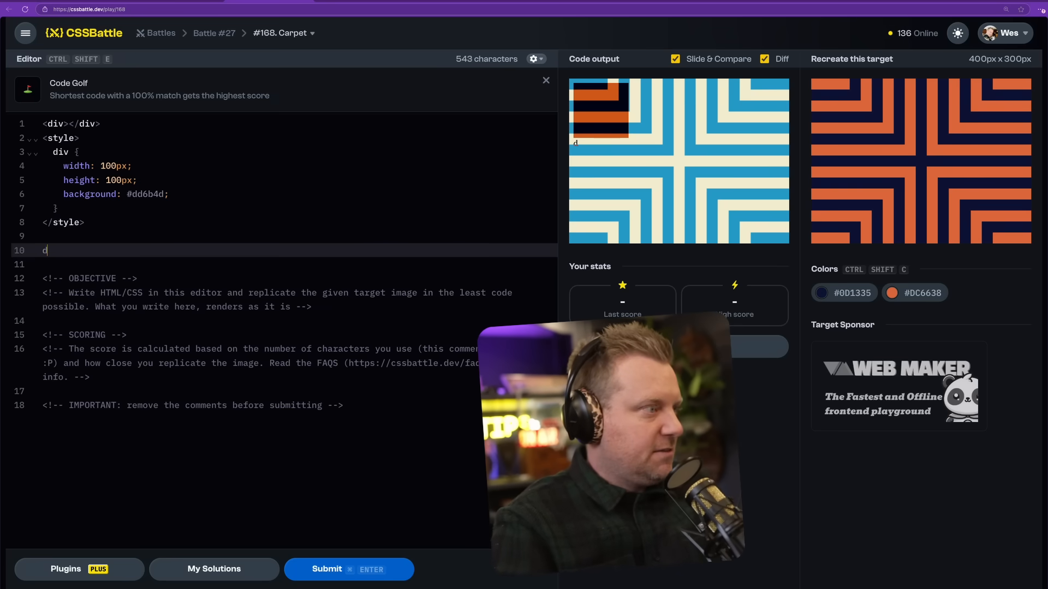
{"action": "key", "text": "Backspace"}
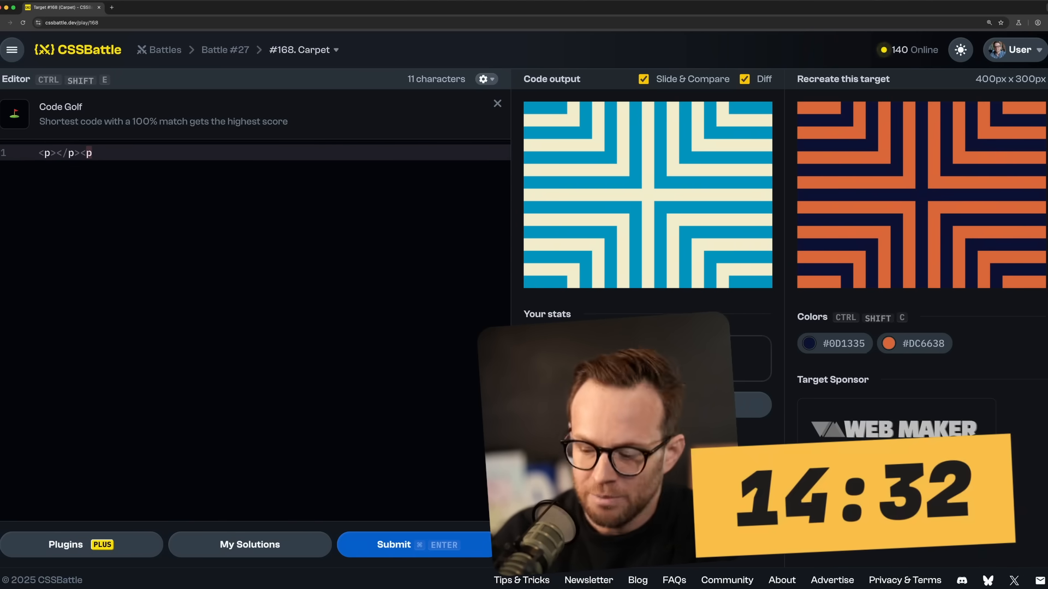
{"action": "type", "text": "></p><p></p><p>"}
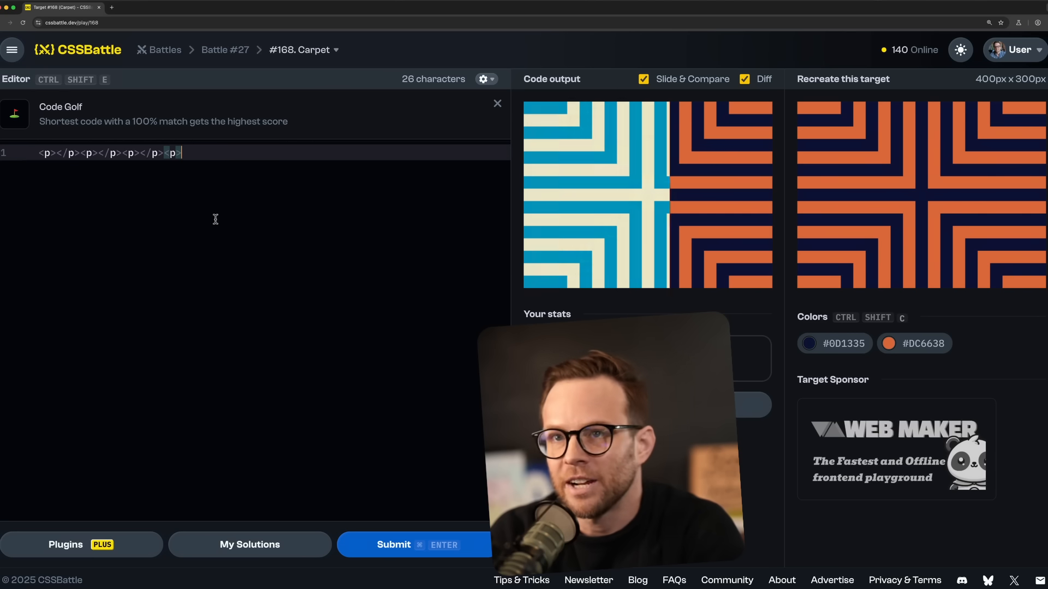
{"action": "type", "text": "<style>"}
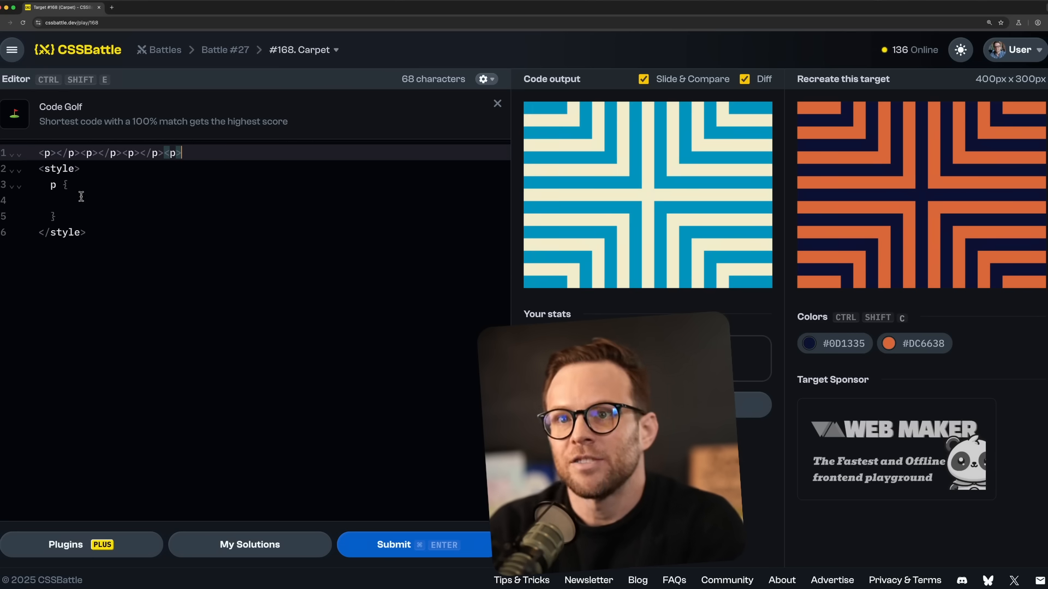
Give the p rule width and height 70px and copy the orange and navy target colours
{"action": "left_click", "coordinate": [84, 197]}
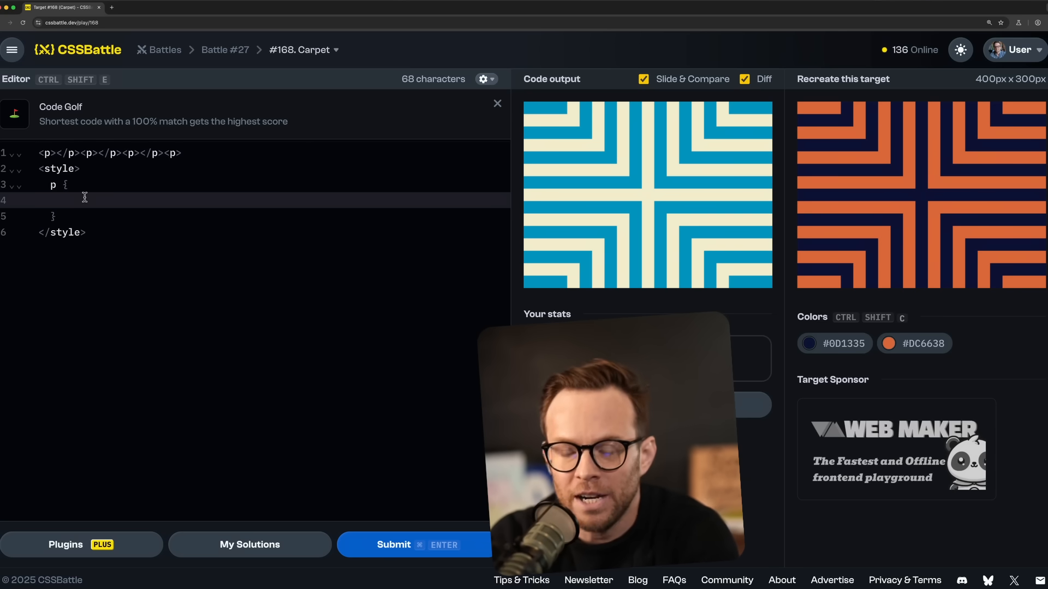
{"action": "type", "text": "width: 7"}
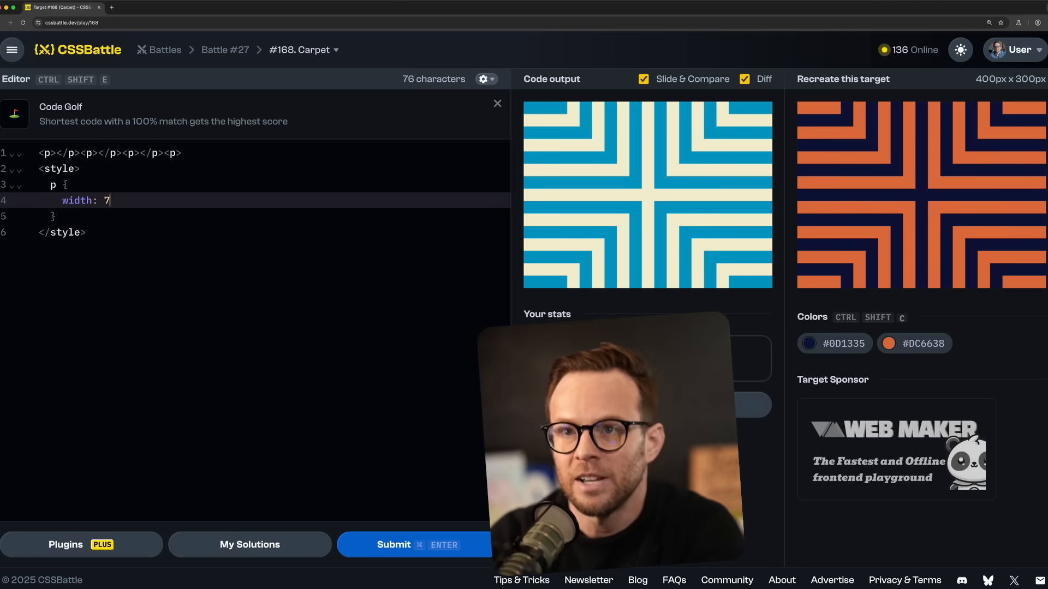
{"action": "type", "text": "0px;"}
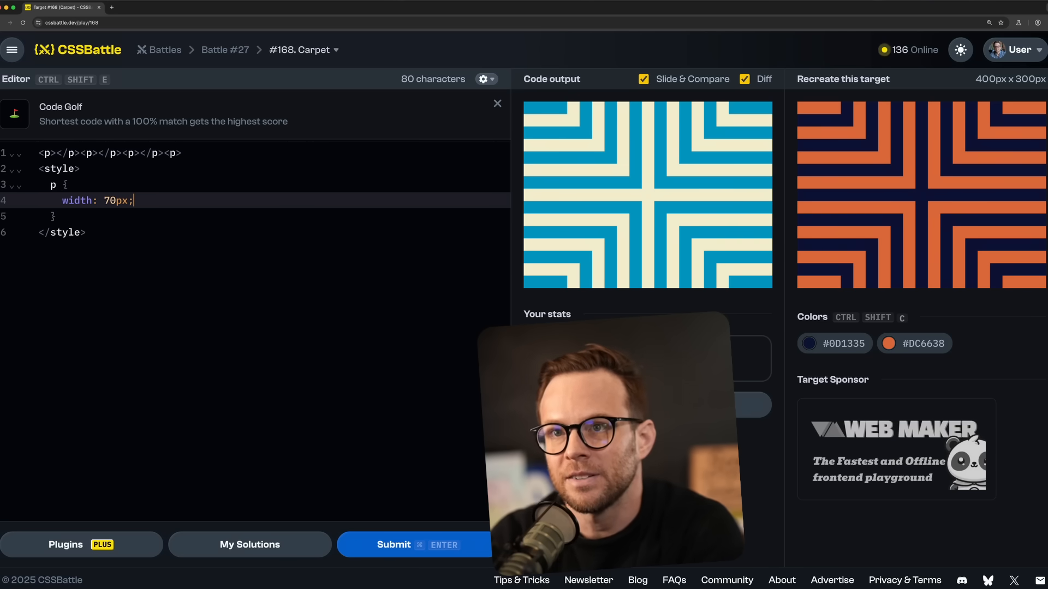
{"action": "type", "text": "height: 70px;"}
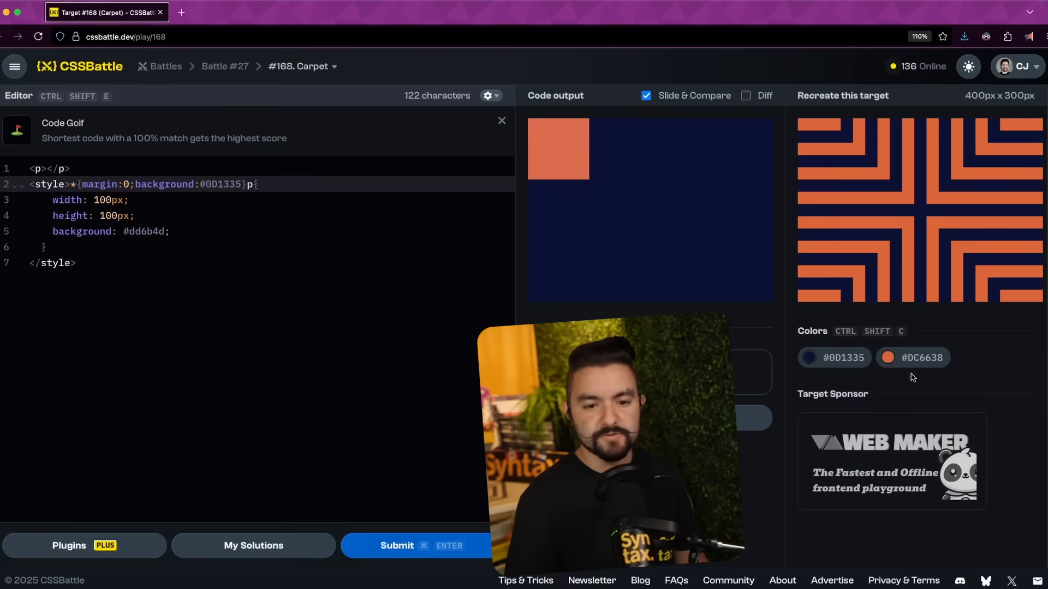
{"action": "left_click", "coordinate": [913, 358]}
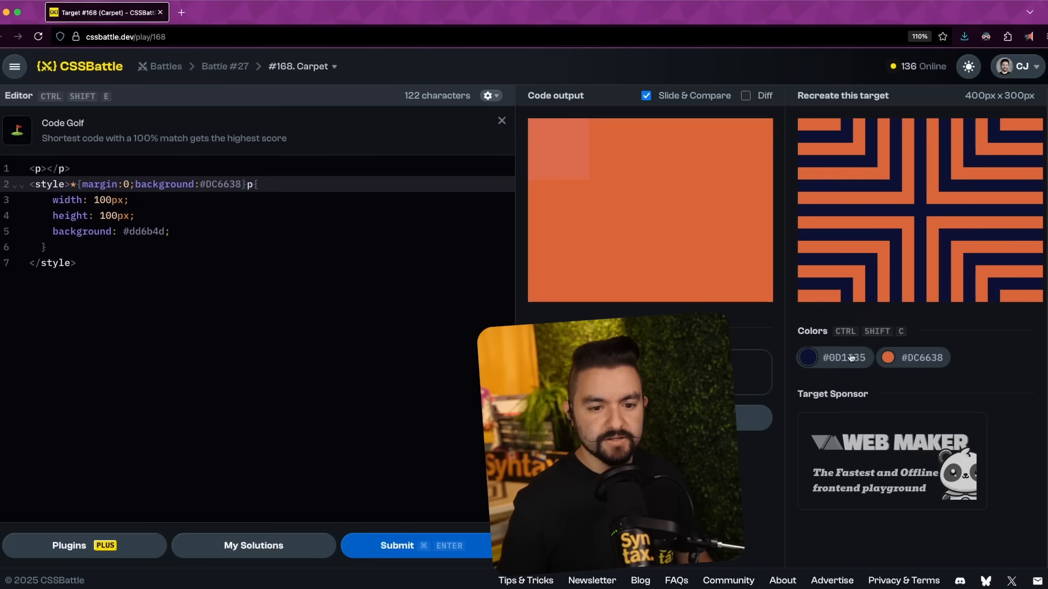
{"action": "left_click", "coordinate": [834, 358]}
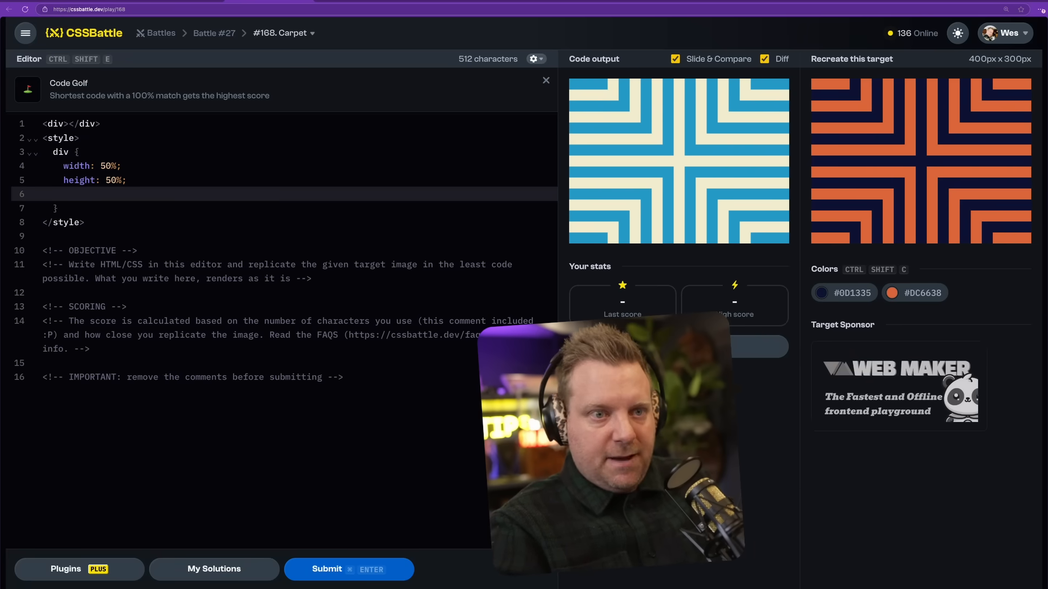
Add a box-shadow of 0 0 #DC6638 to the p rule
{"action": "left_click", "coordinate": [914, 292]}
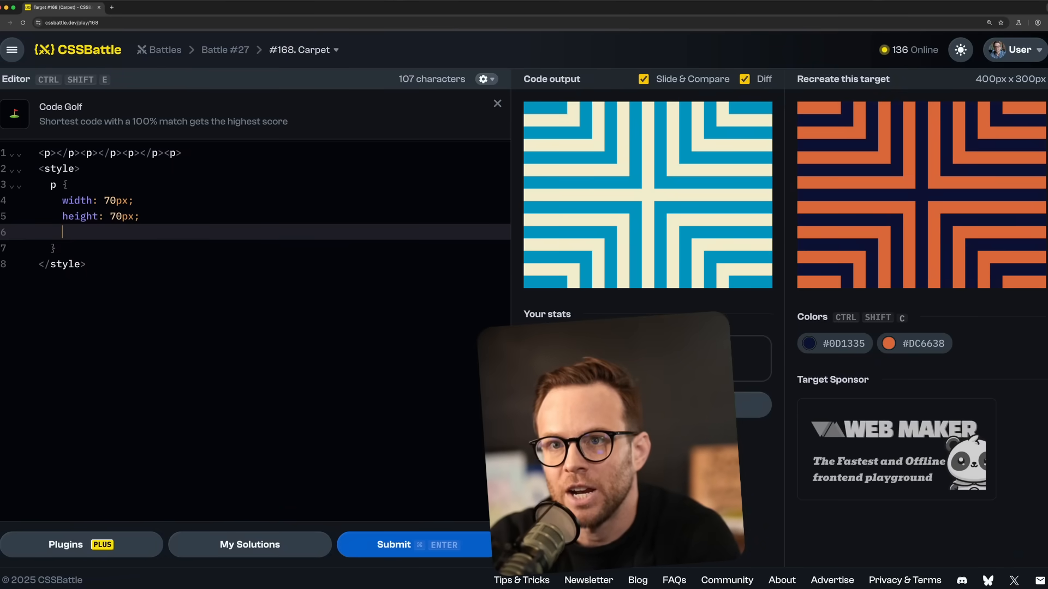
{"action": "type", "text": "box-shaod"}
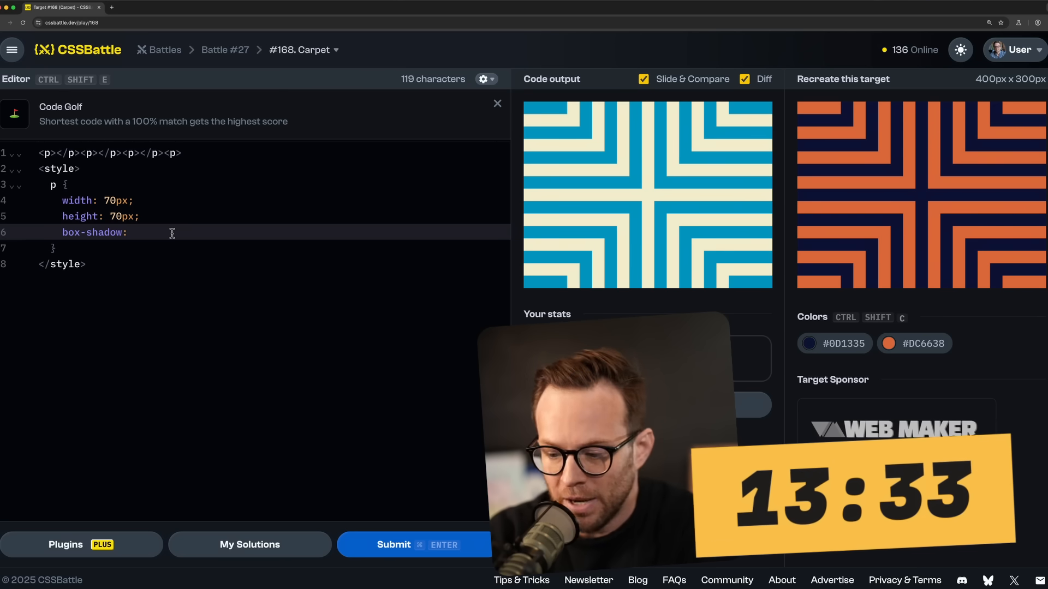
{"action": "type", "text": "0"}
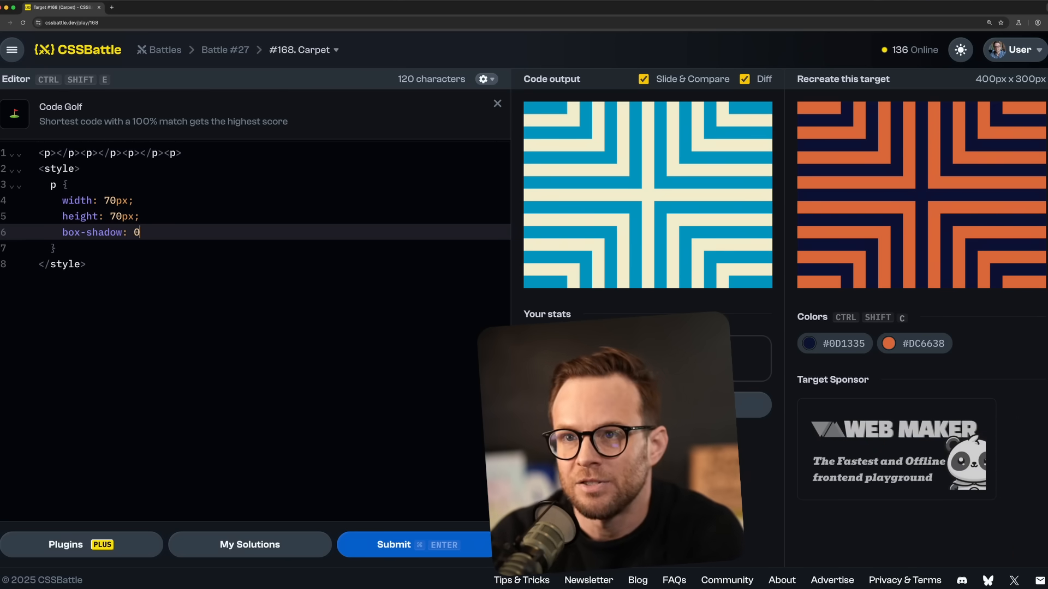
{"action": "type", "text": "0 0 10px"}
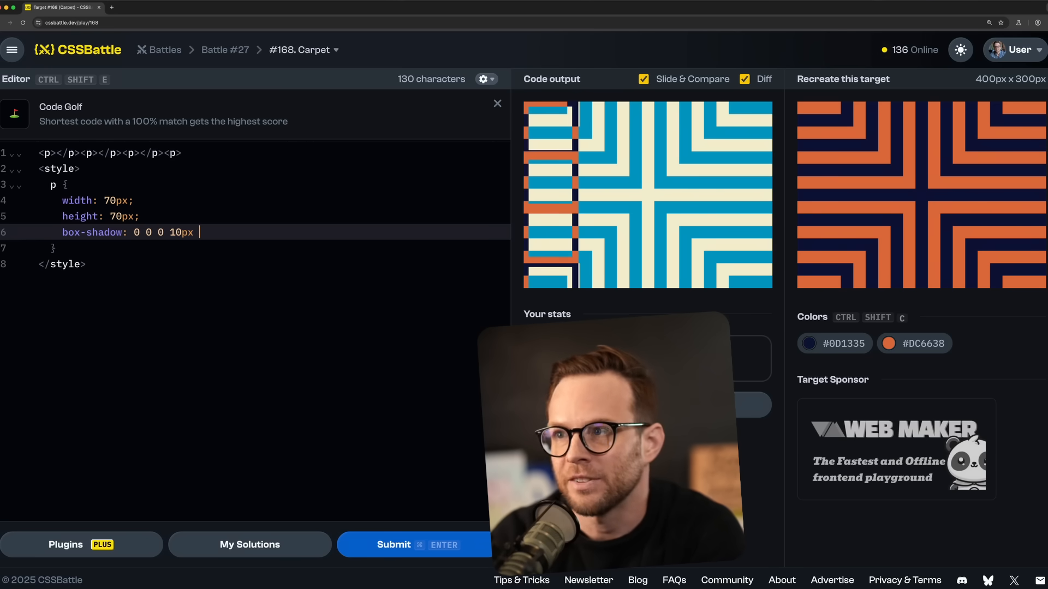
{"action": "type", "text": "#DC6638;"}
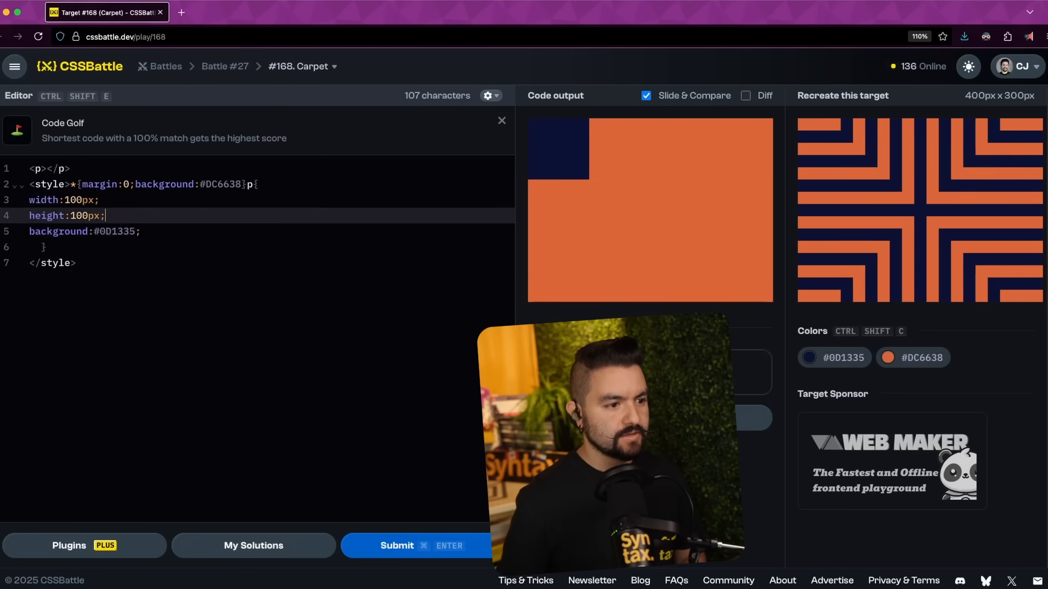
Add a 20px solid border and remove the empty line above it
{"action": "type", "text": "border:"}
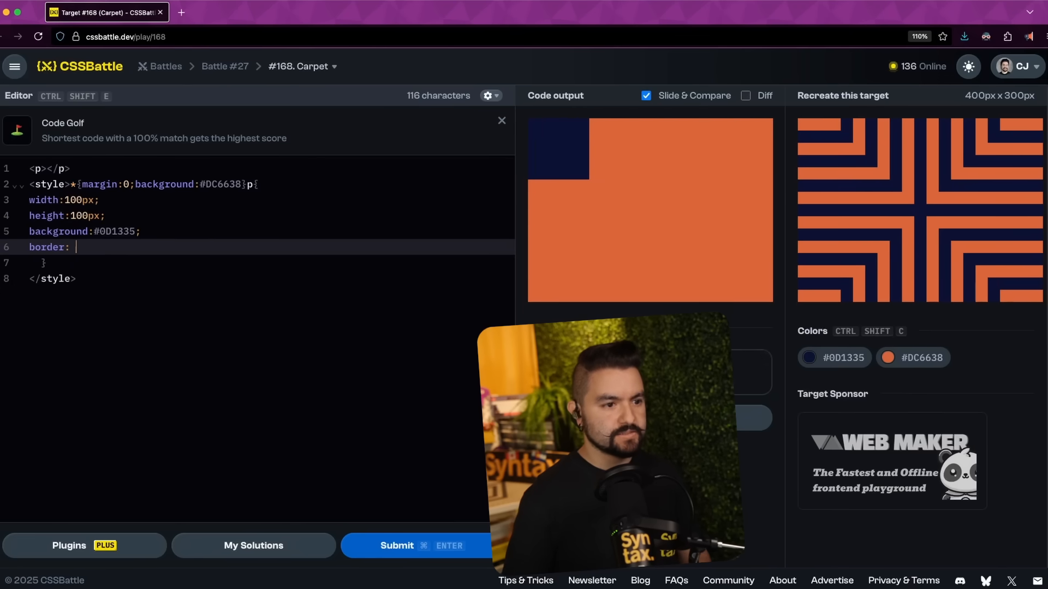
{"action": "type", "text": "20px solid #0D1335;"}
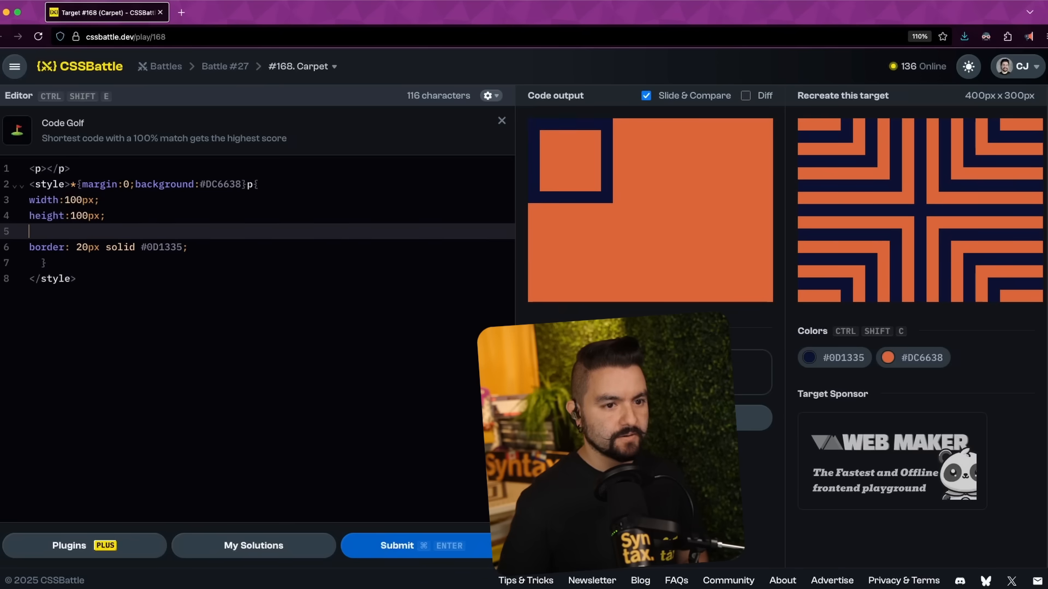
{"action": "key", "text": "Backspace"}
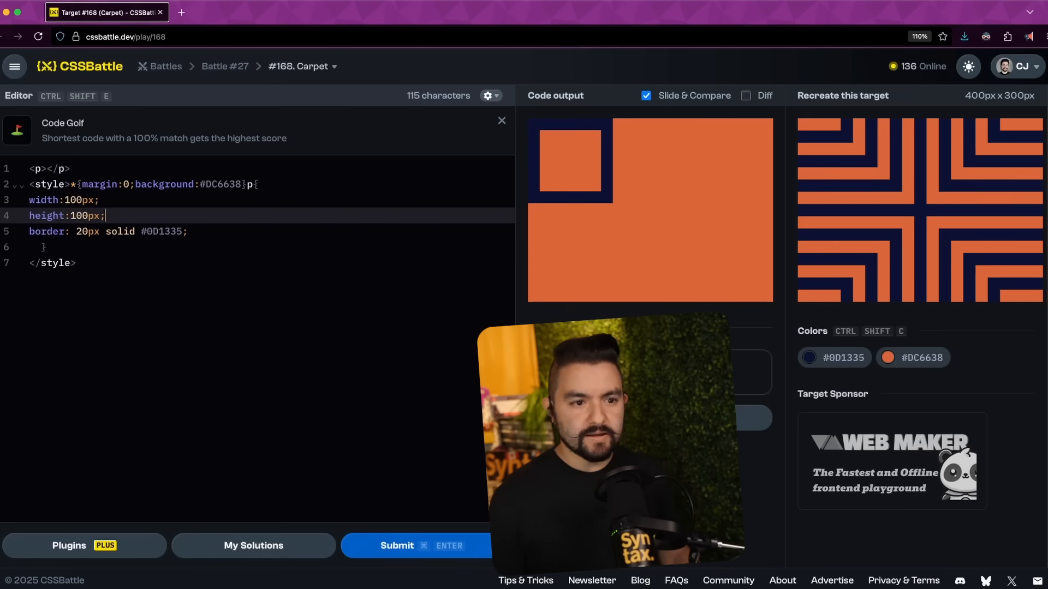
{"action": "mouse_move", "coordinate": [947, 370]}
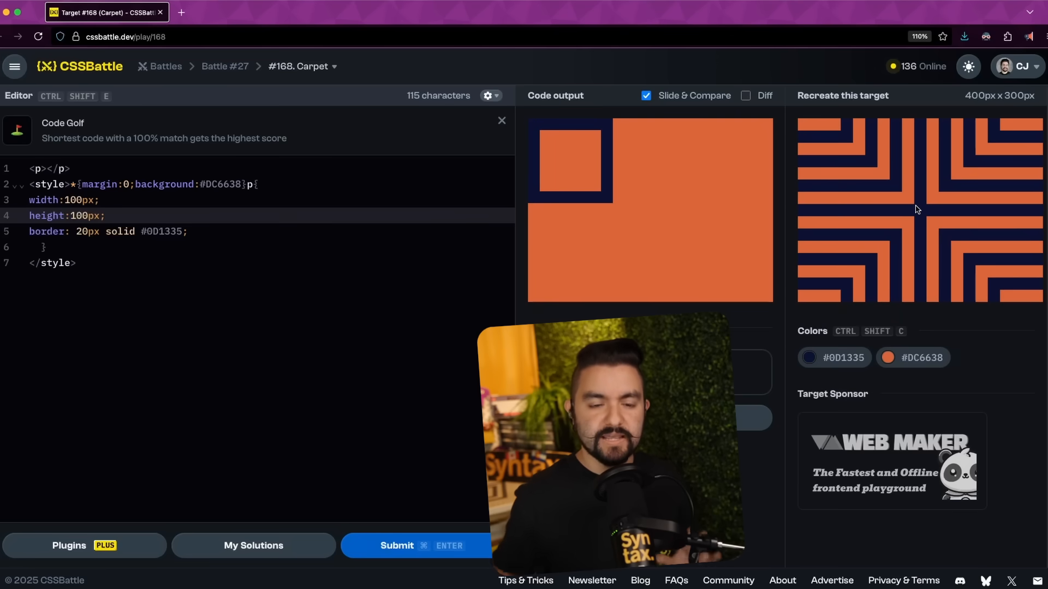
{"action": "mouse_move", "coordinate": [757, 236]}
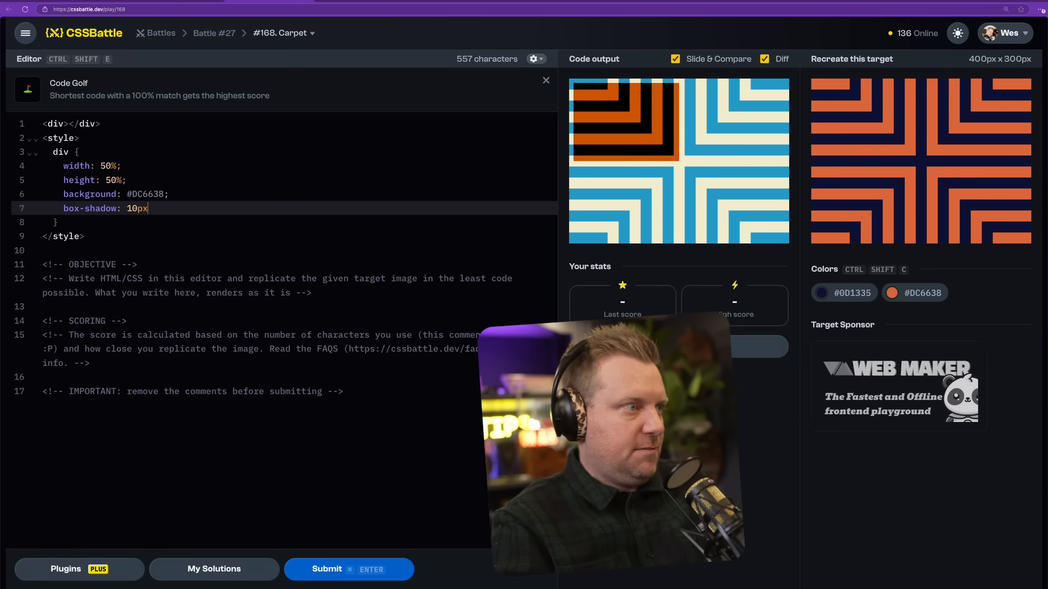
Add a 10px 10px 0 red shadow layer and set the paragraph top to -50px
{"action": "type", "text": "10px.0"}
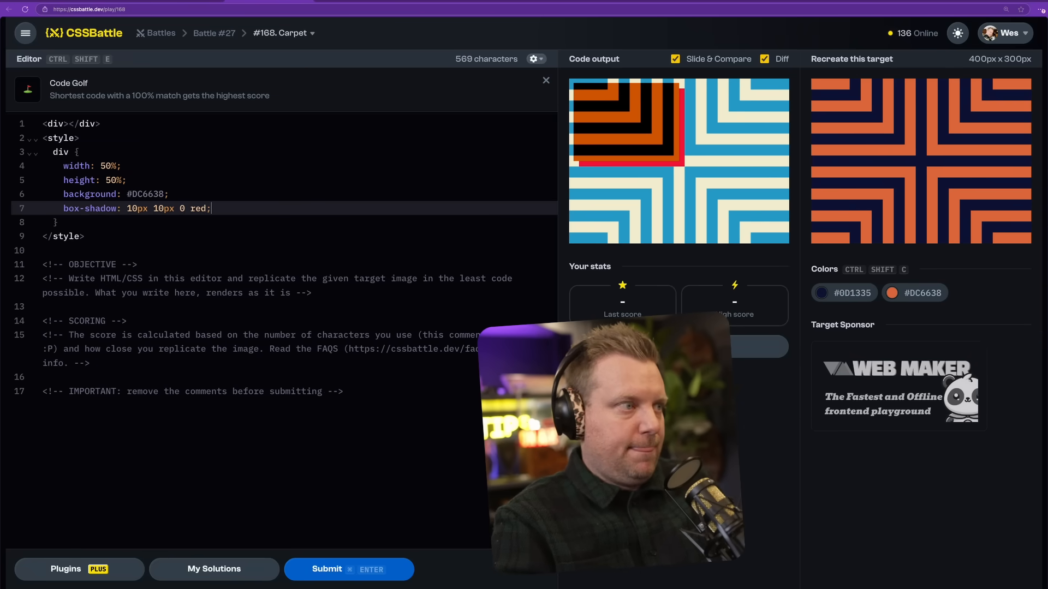
{"action": "type", "text": ", 10px 10px 0 red"}
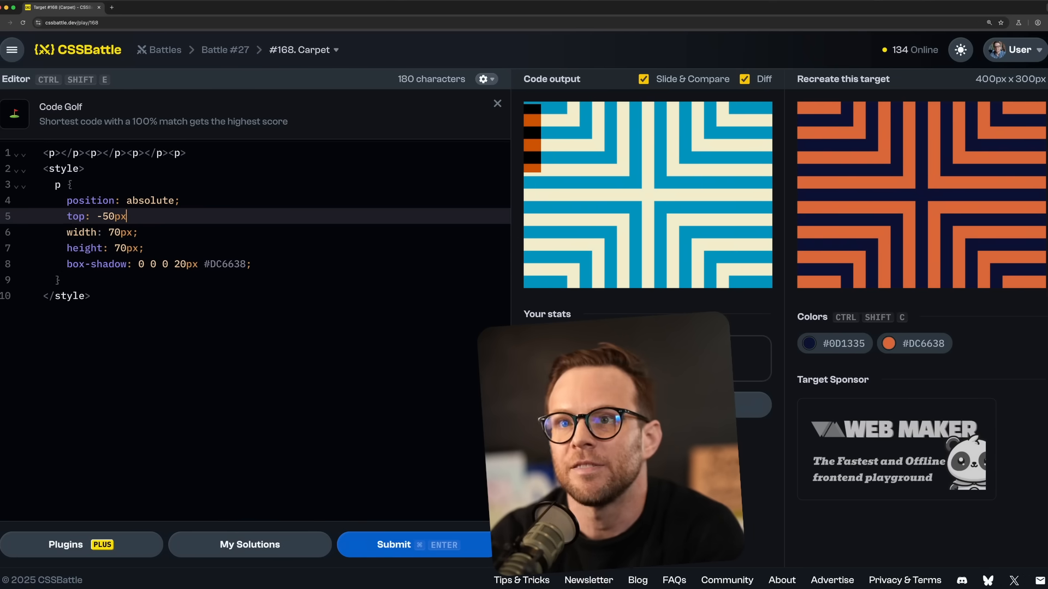
{"action": "type", "text": ";"}
{"action": "type", "text": "left:"}
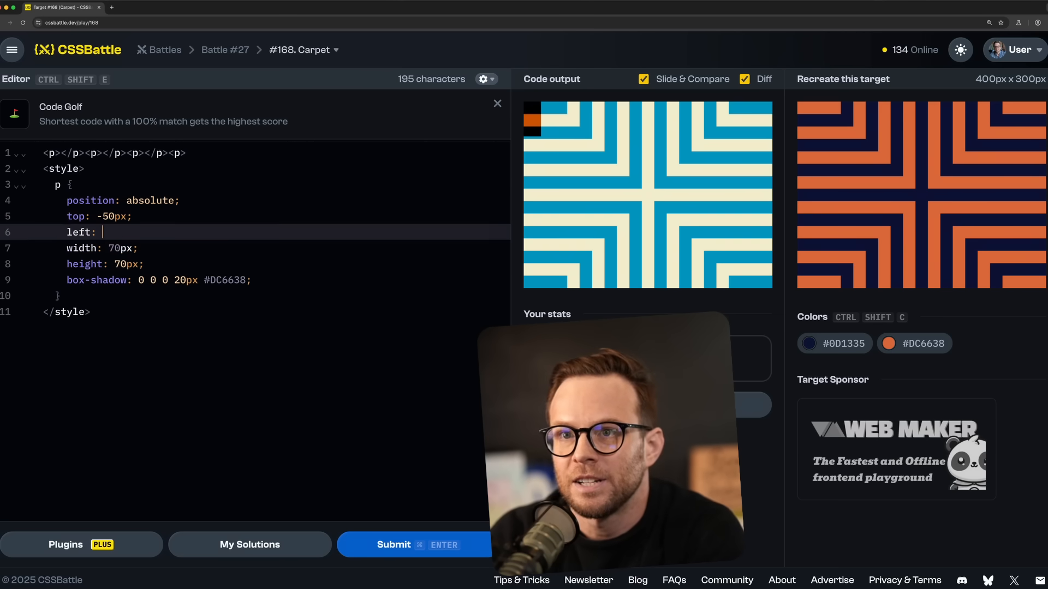
{"action": "type", "text": "-50px"}
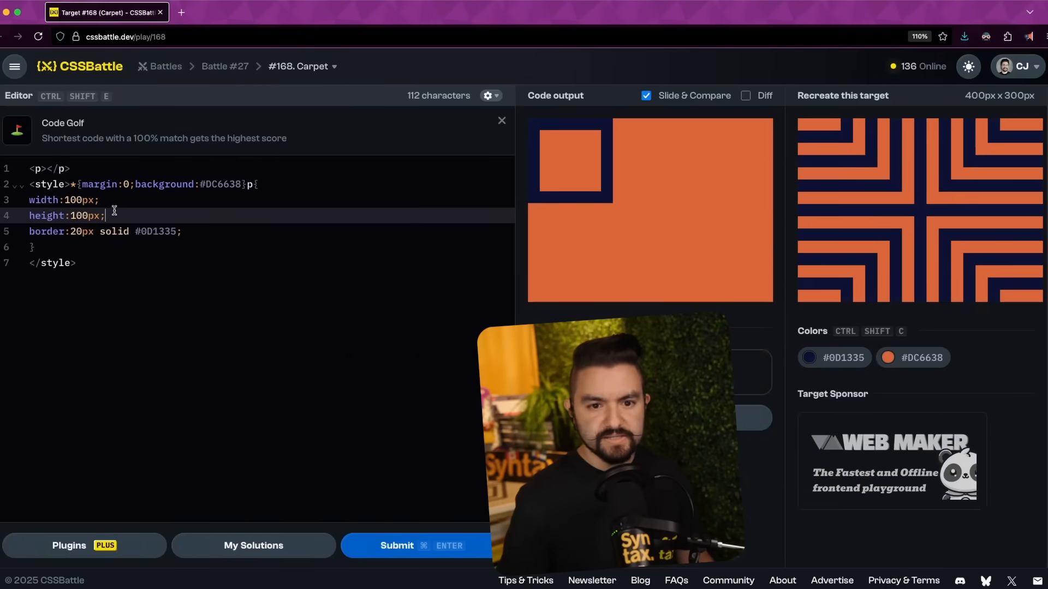
{"action": "left_click", "coordinate": [71, 199]}
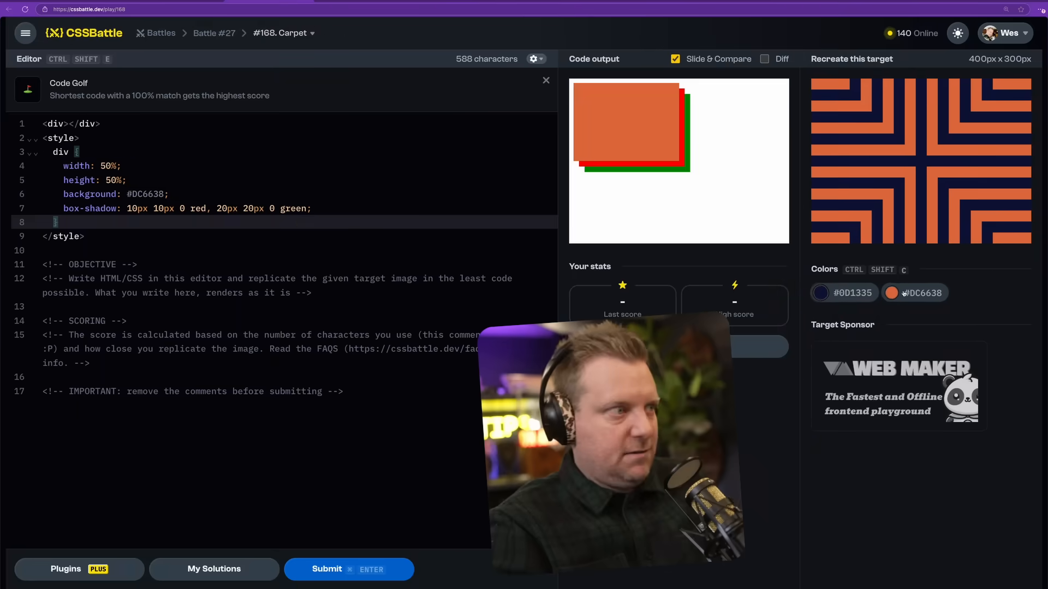
Start the shadow list with 20px 20px 0 #DC6638
{"action": "left_click", "coordinate": [915, 292]}
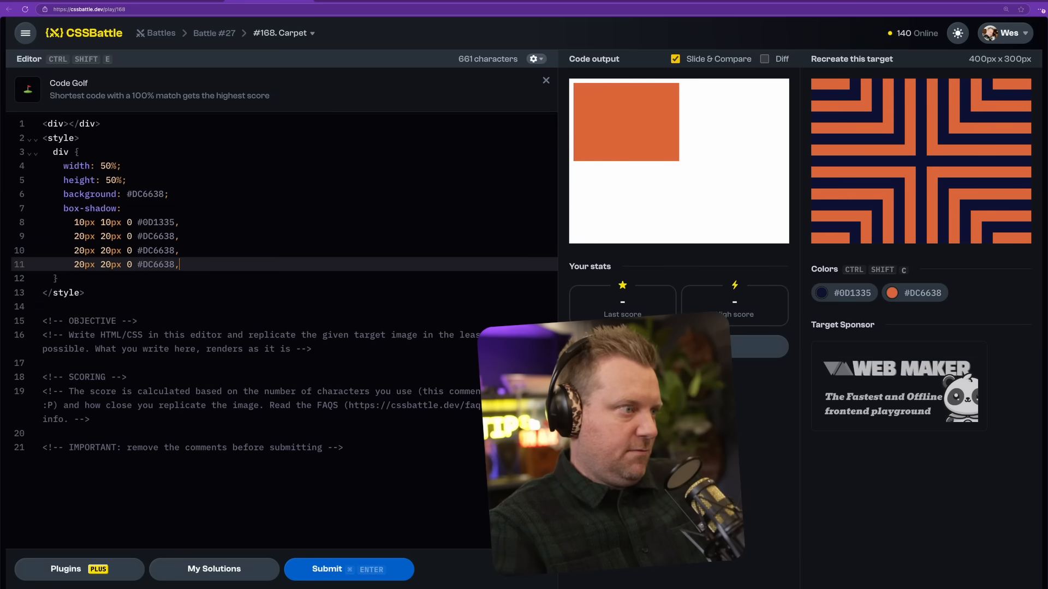
{"action": "type", "text": "20px 20px 0 #DC6638,"}
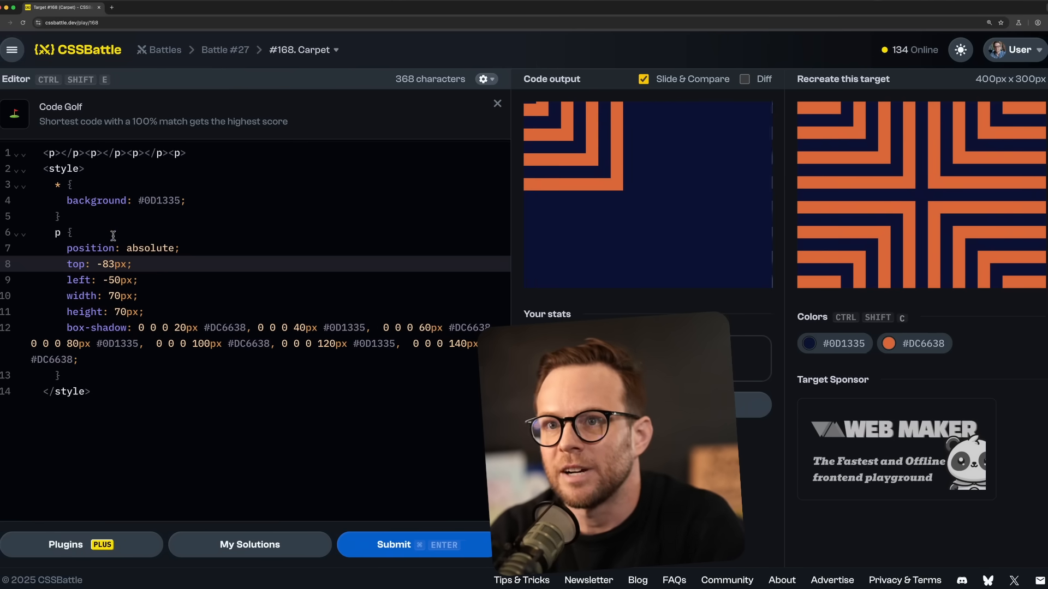
Change the last digit of the paragraph width value to 0
{"action": "key", "text": "Backspace"}
{"action": "type", "text": "1"}
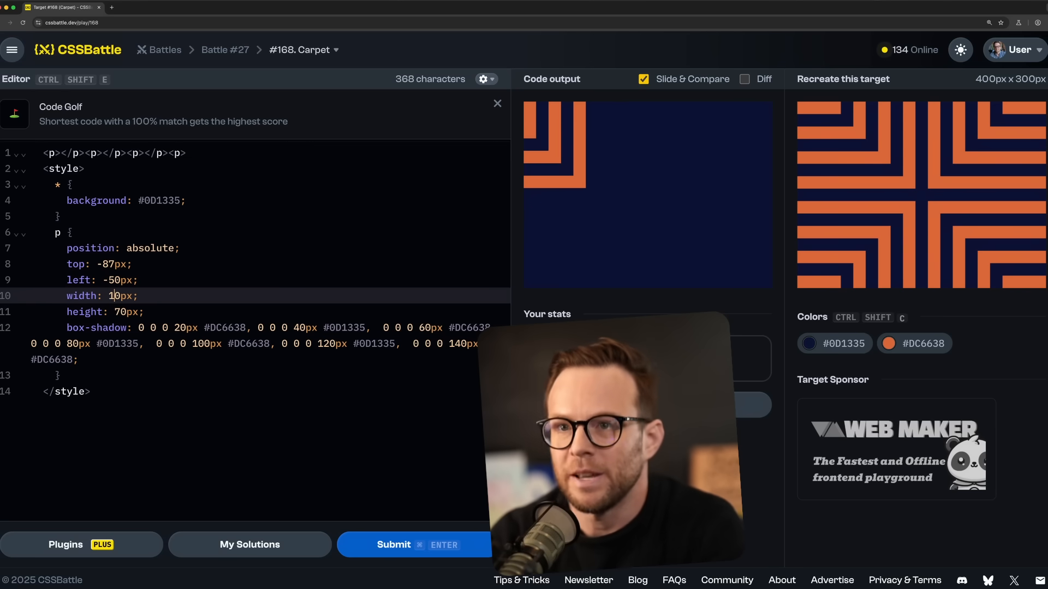
{"action": "type", "text": "0px 90px 0 #DC6638,"}
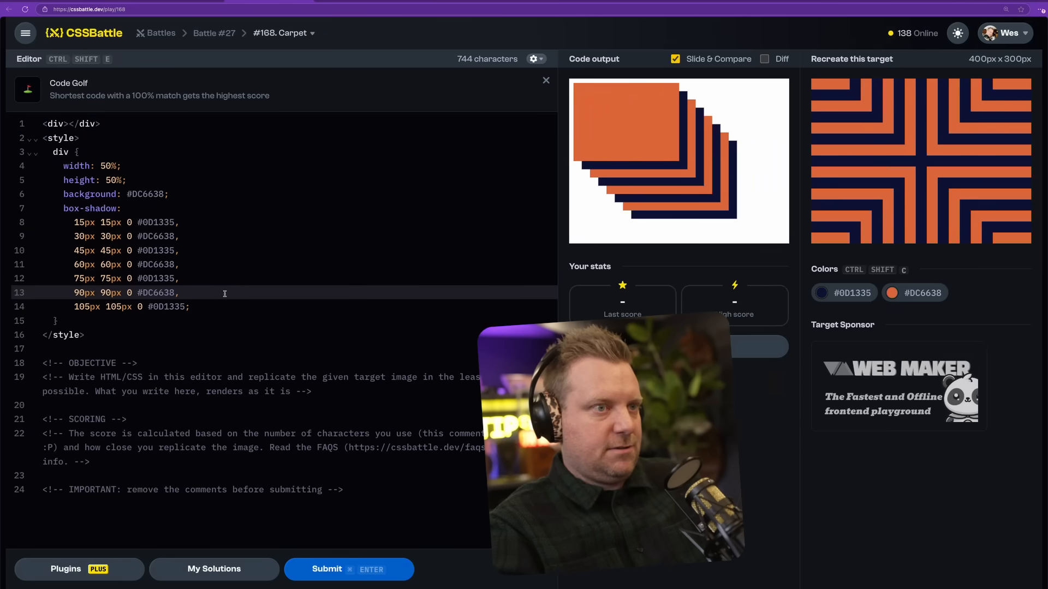
Add a transform with translate on a new line in the rule
{"action": "key", "text": "enter"}
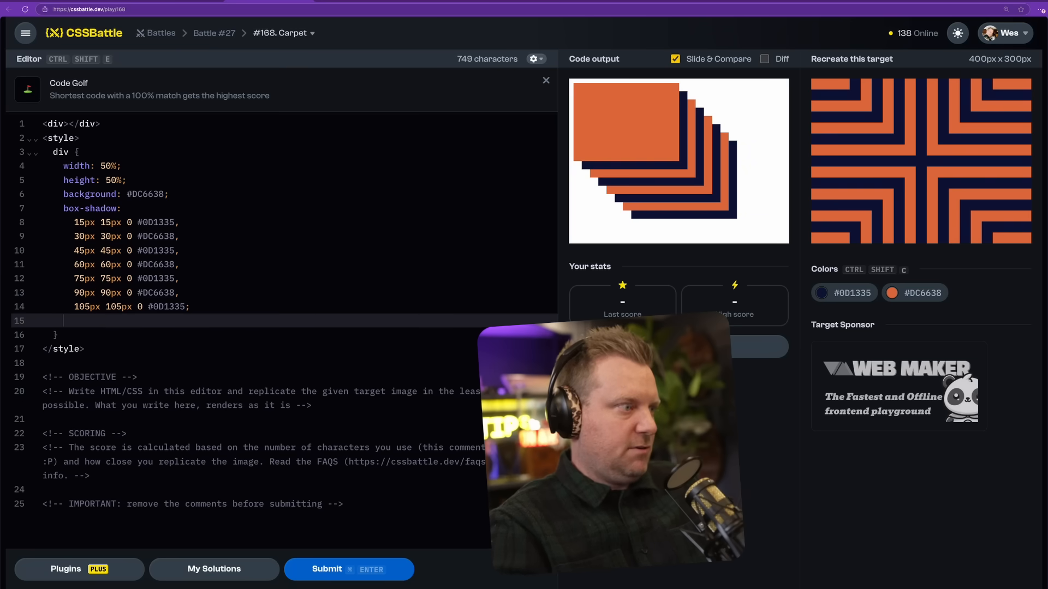
{"action": "type", "text": "transform: scale(1.2"}
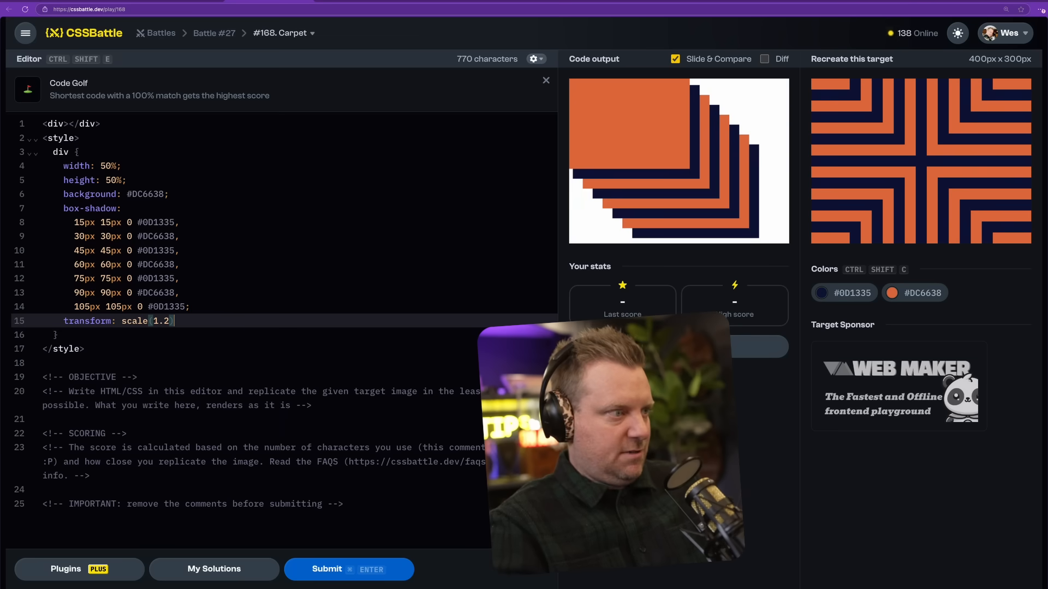
{"action": "type", "text": "translate"}
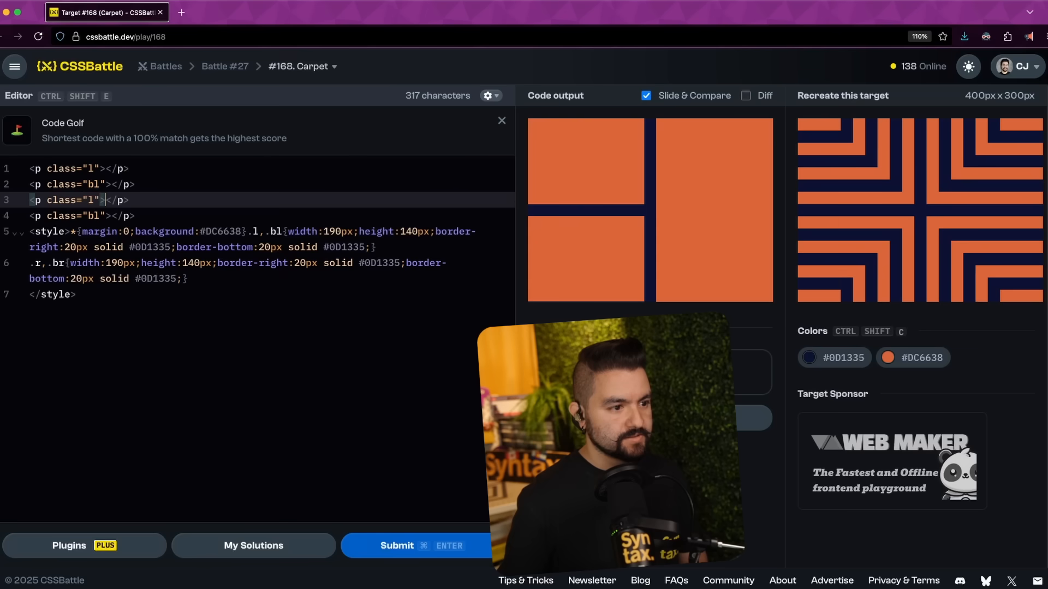
Rename the class to r and give it position:fixed, right:0, top:0, plus position:relative on *
{"action": "type", "text": "r"}
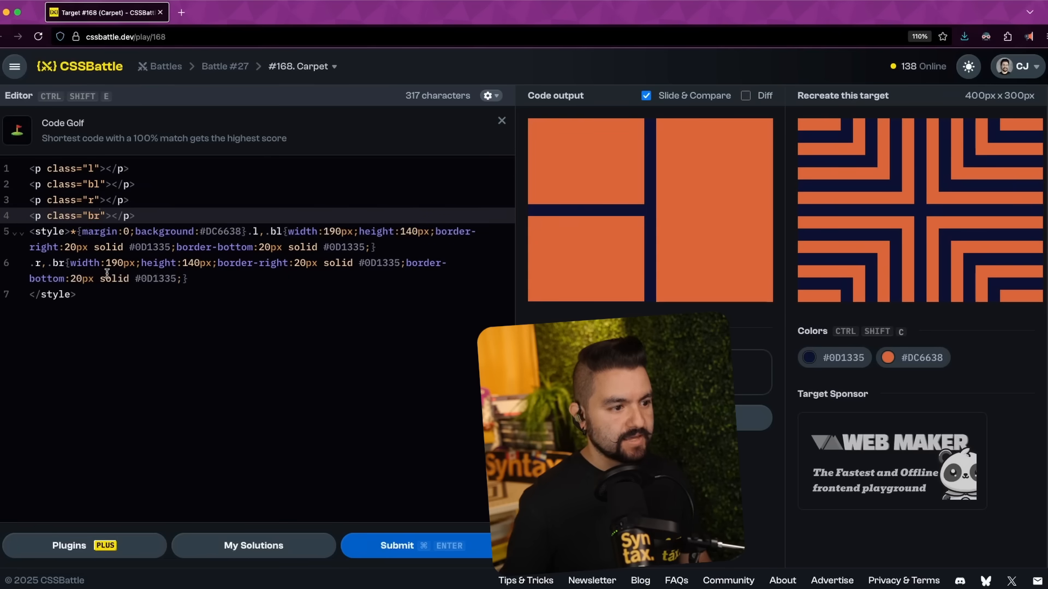
{"action": "type", "text": "position"}
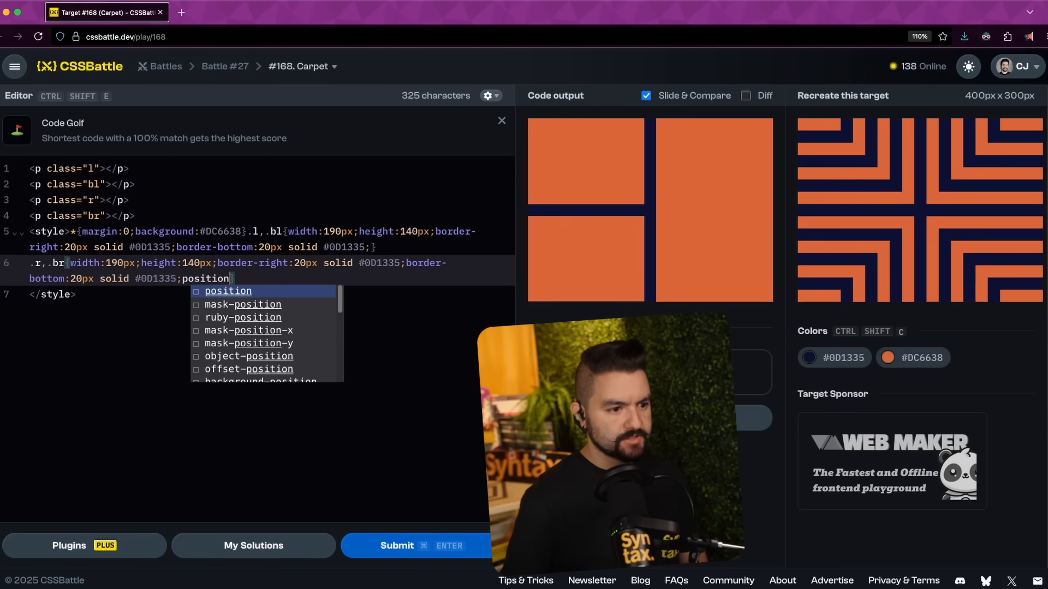
{"action": "type", "text": ":fixed:"}
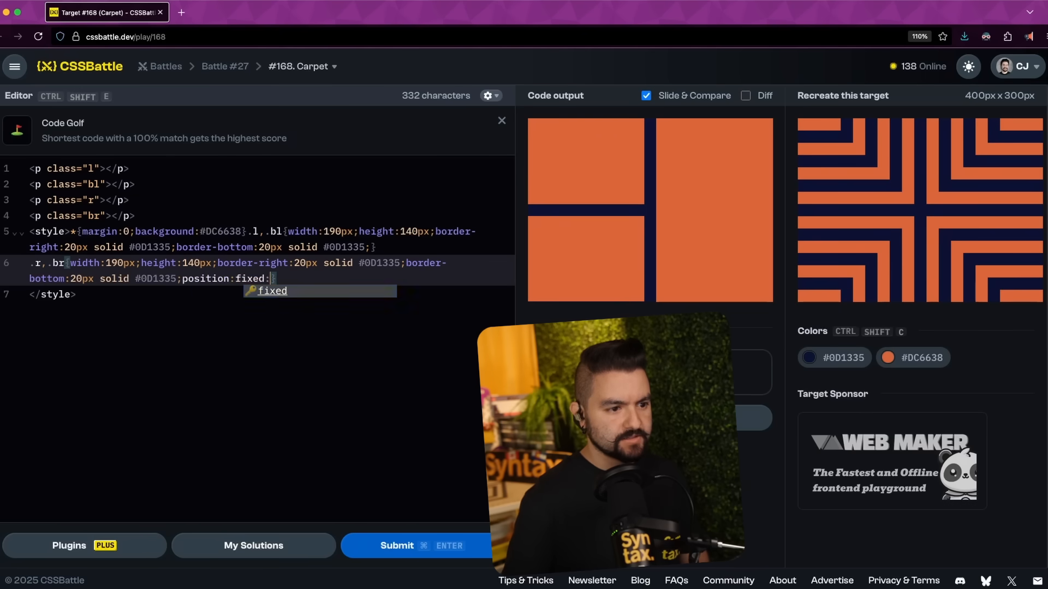
{"action": "type", "text": "righ"}
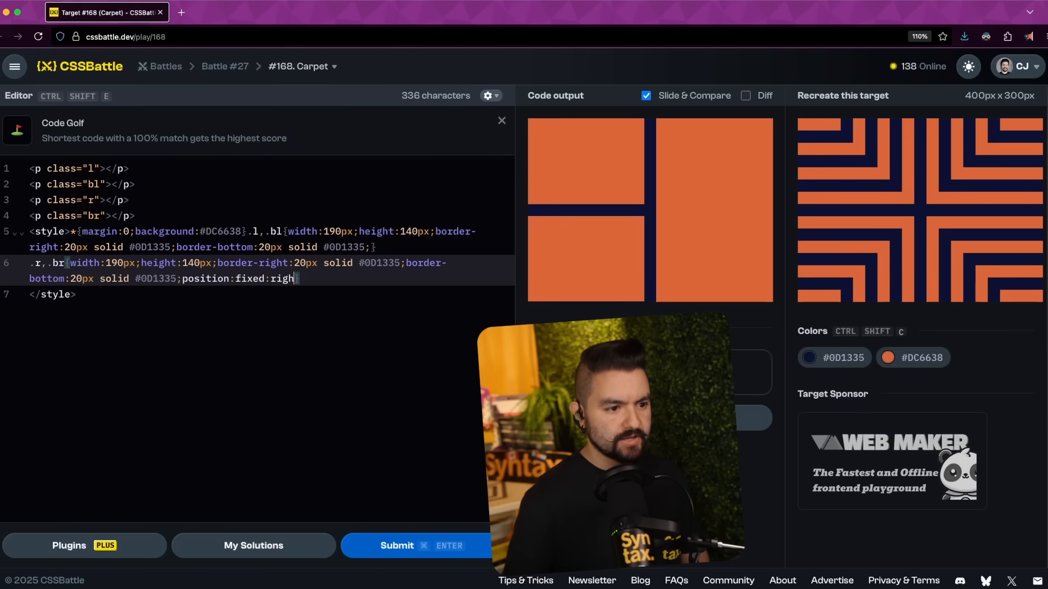
{"action": "type", "text": ":0"}
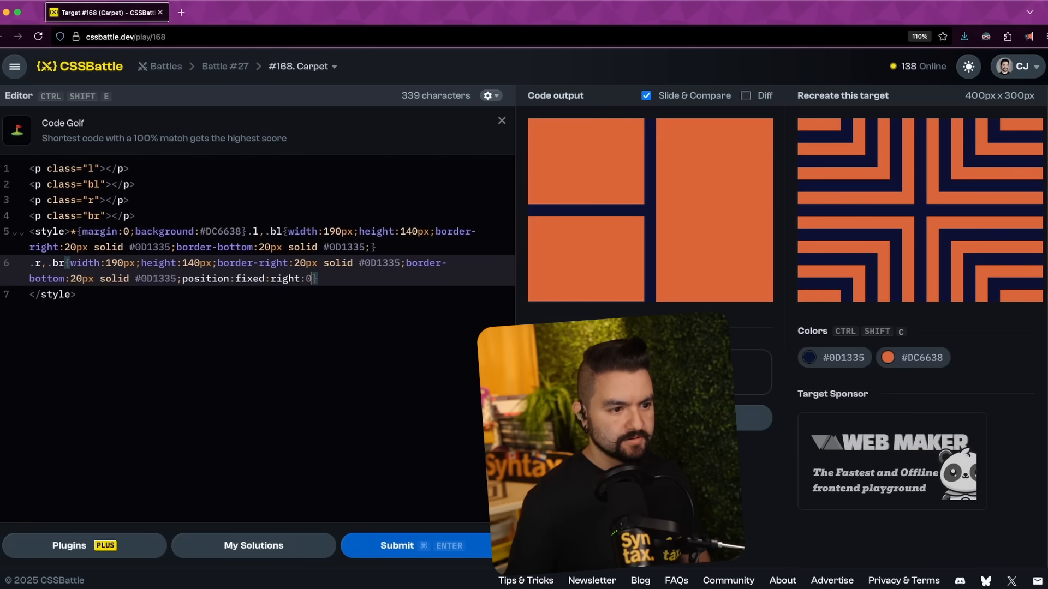
{"action": "type", "text": "top: 0"}
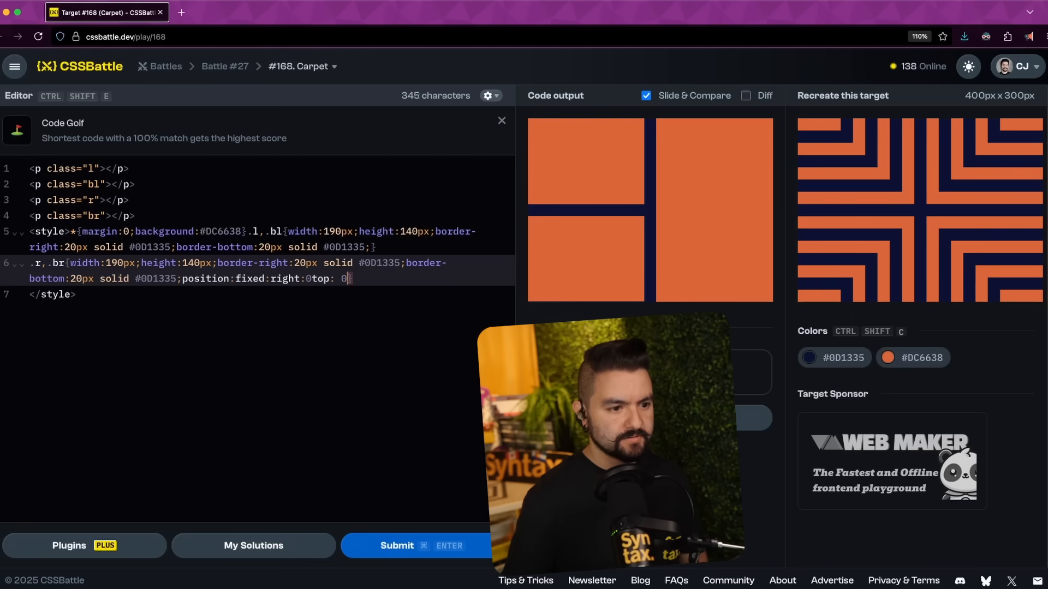
{"action": "type", "text": ";position:relative"}
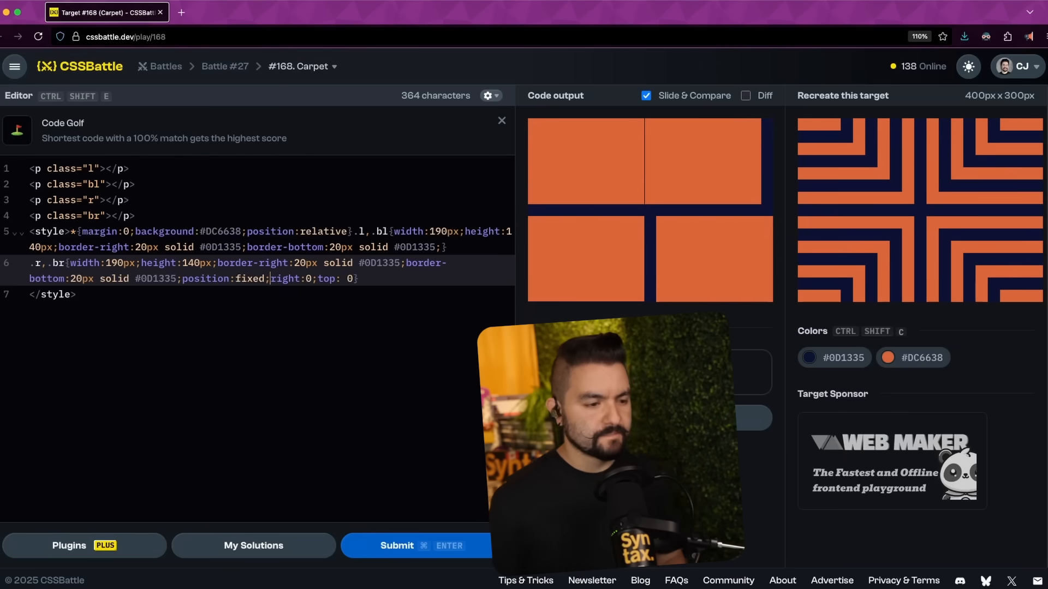
{"action": "key", "text": "Backspace"}
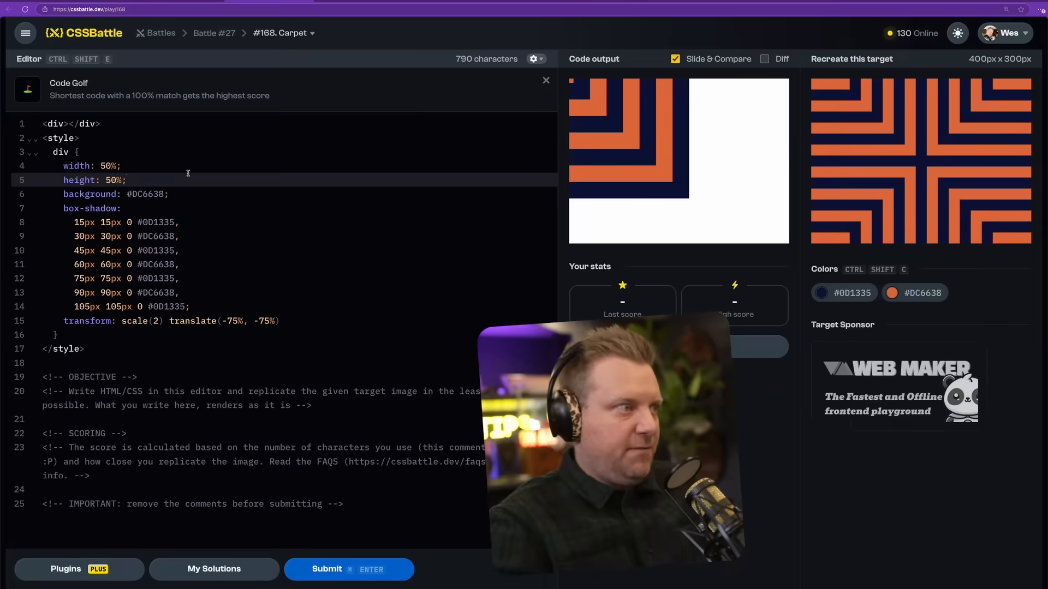
Edit the div's width value and the last shadow's offset
{"action": "left_click", "coordinate": [117, 166]}
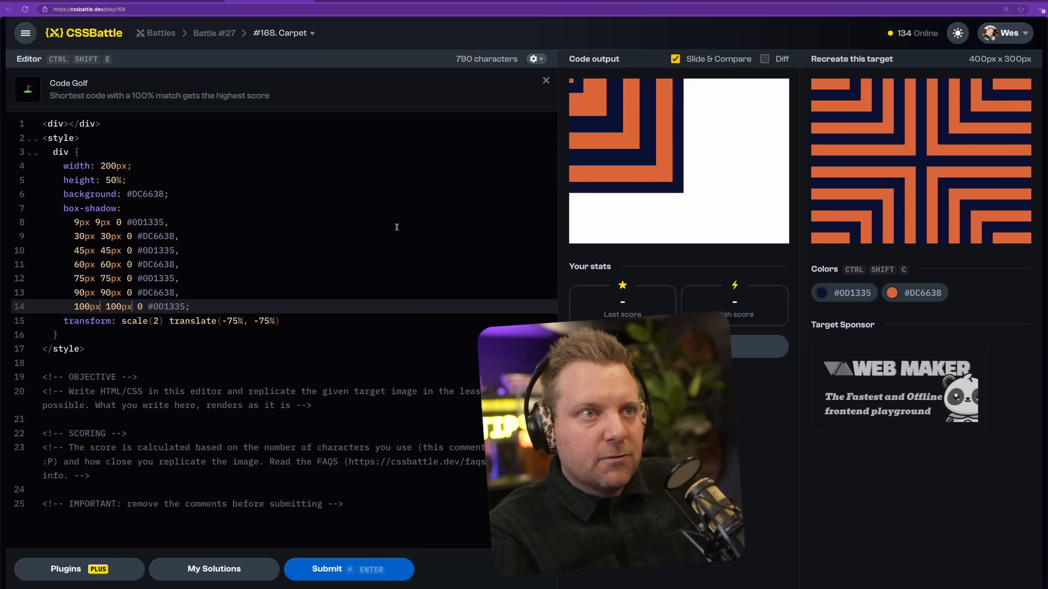
{"action": "left_click", "coordinate": [765, 59]}
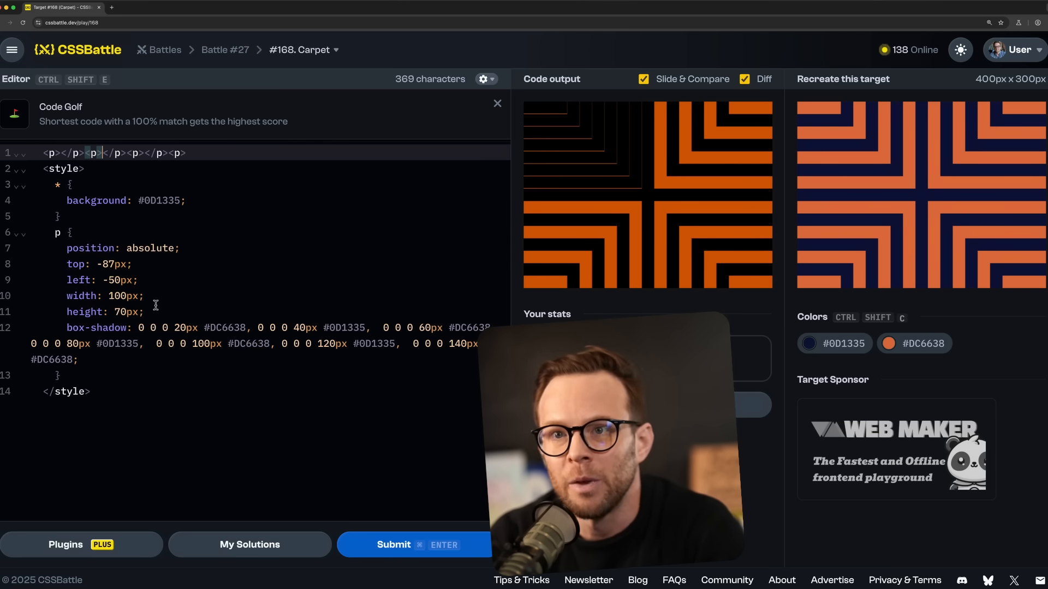
Add inset: -87px auto auto -50px to the p rule and comment out top: -87px
{"action": "type", "text": "inset:"}
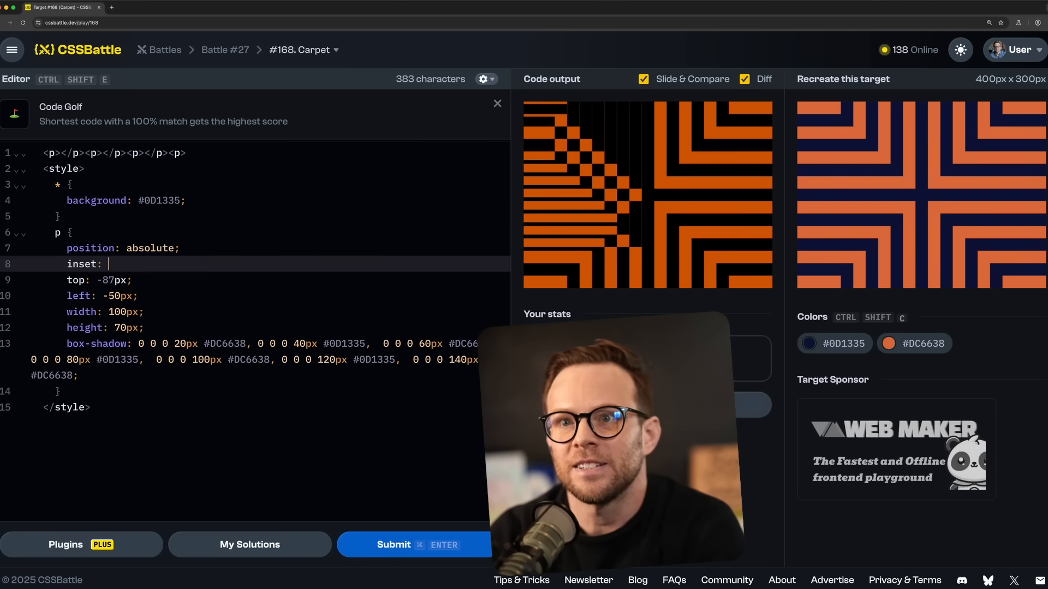
{"action": "type", "text": "-87px"}
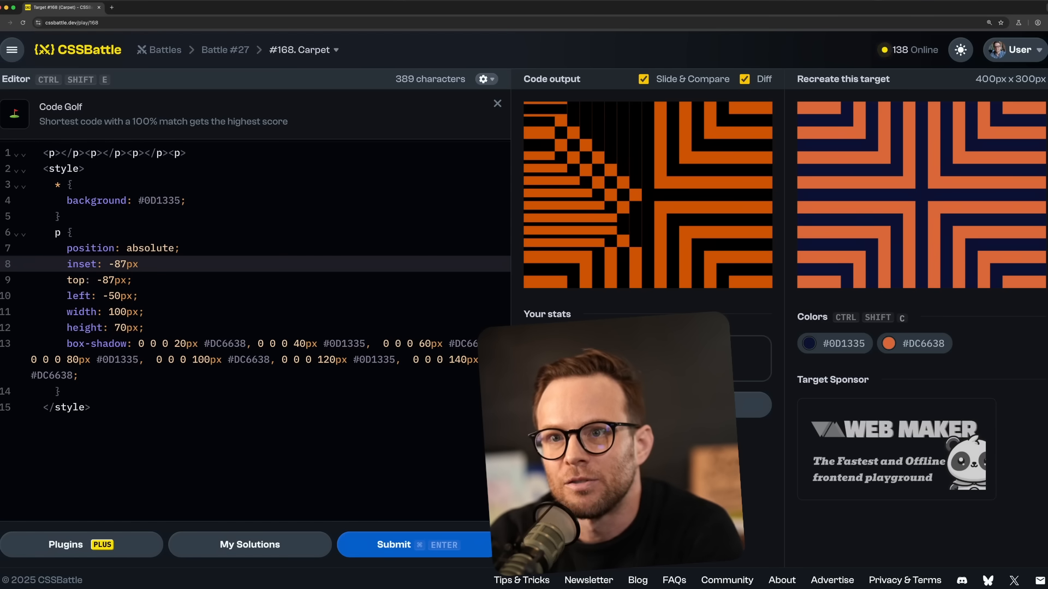
{"action": "type", "text": "auto autop"}
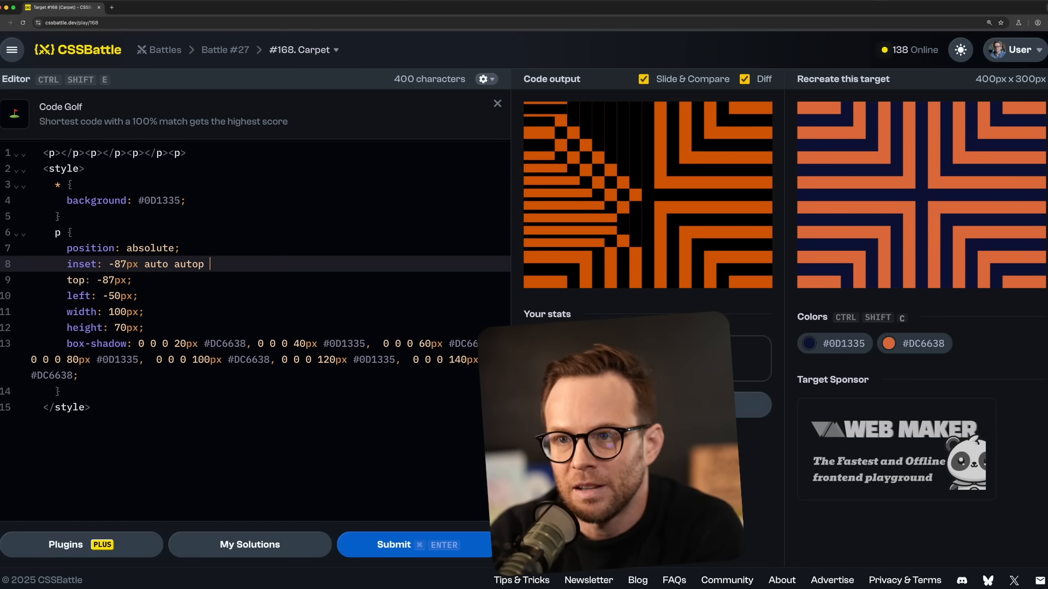
{"action": "key", "text": "Backspace"}
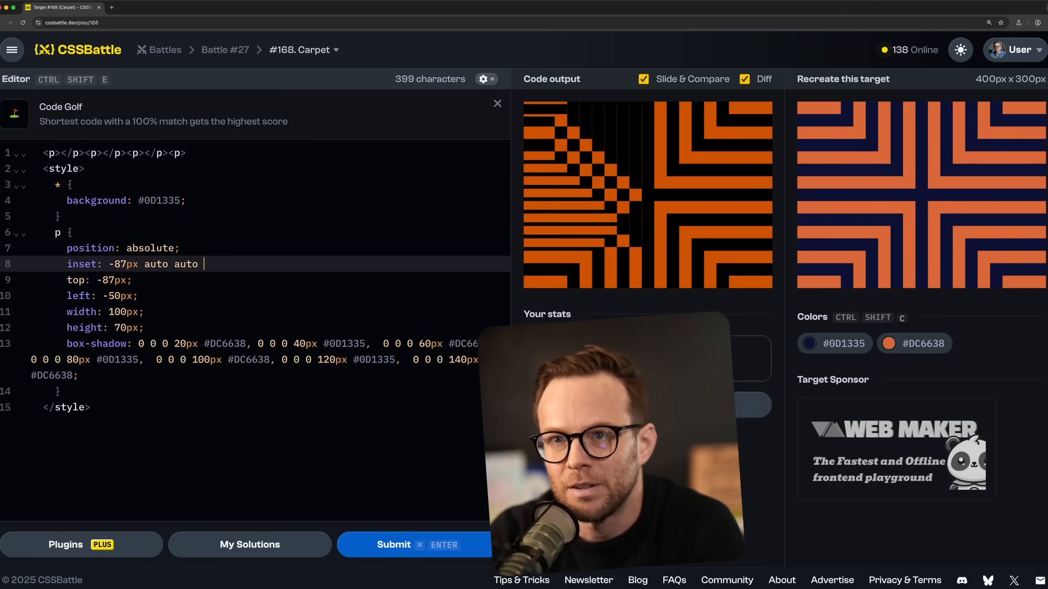
{"action": "type", "text": "-5"}
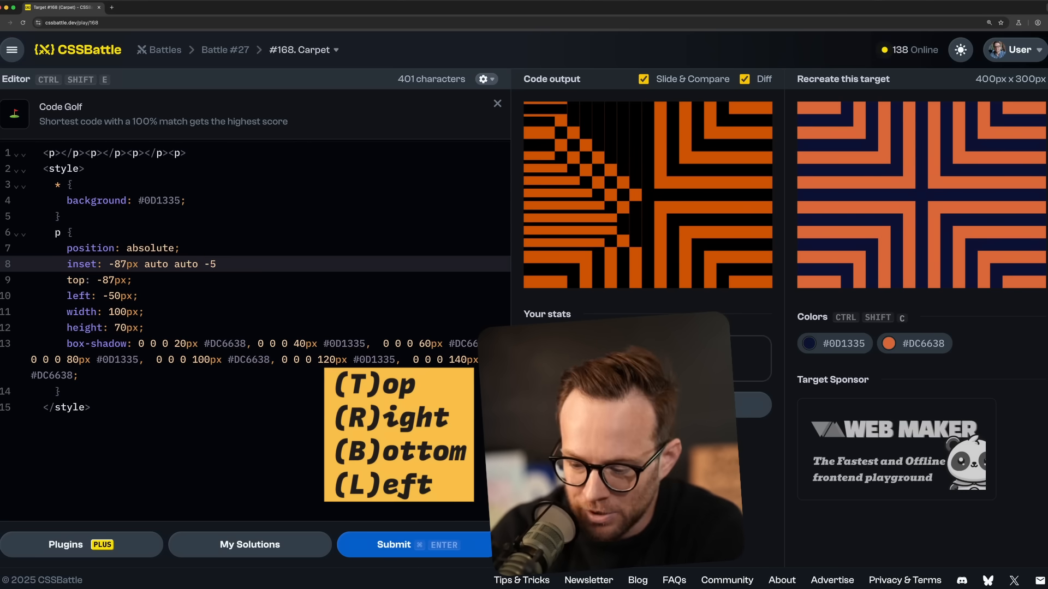
{"action": "type", "text": "0px;"}
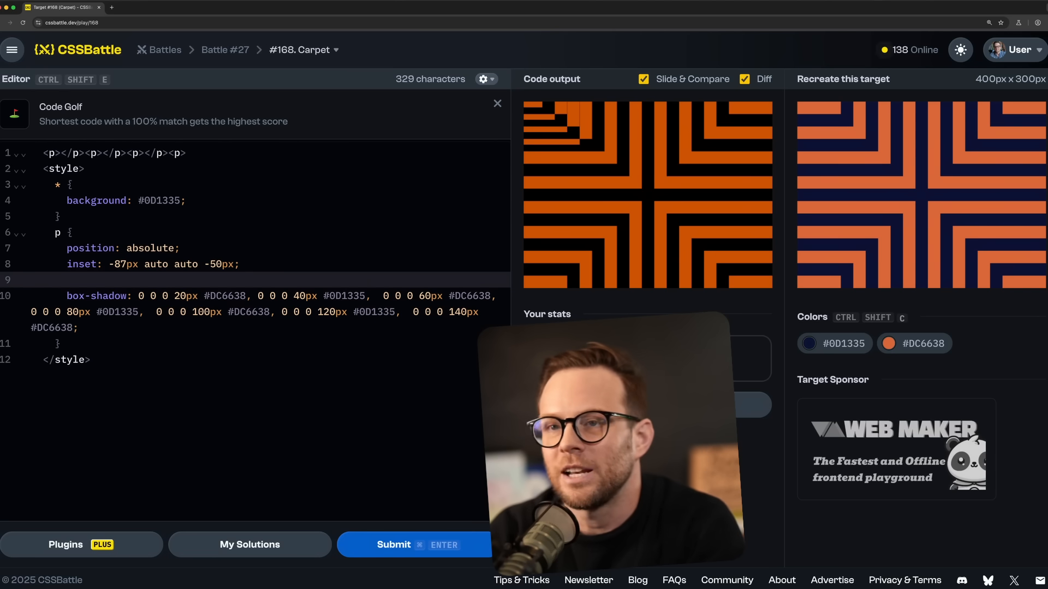
{"action": "type", "text": "/* top: -87px;"}
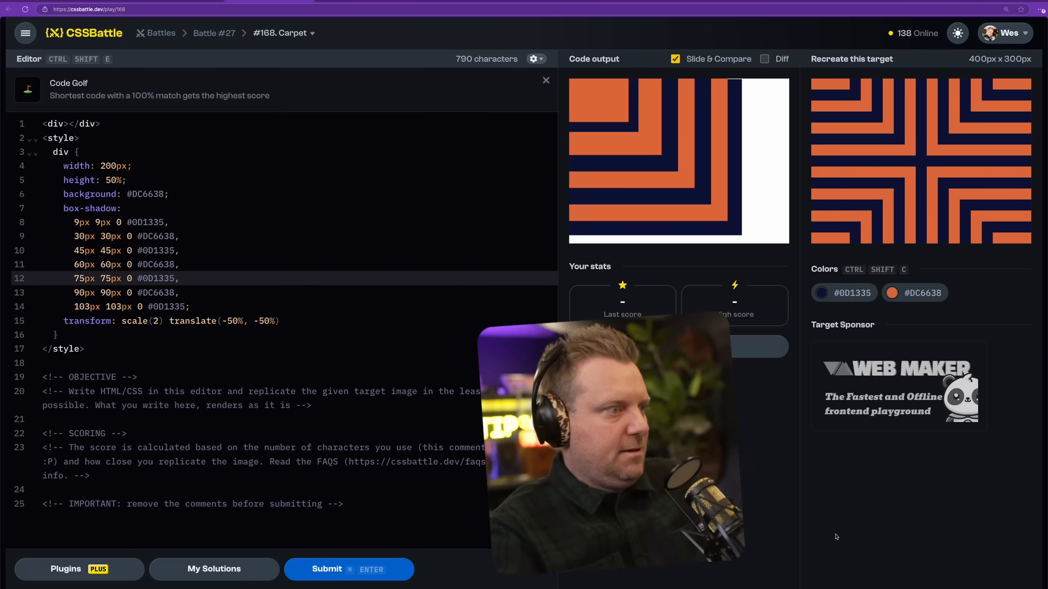
Set the striped div's transform to scale(1.5) with a -65% translate offset
{"action": "left_click", "coordinate": [298, 322]}
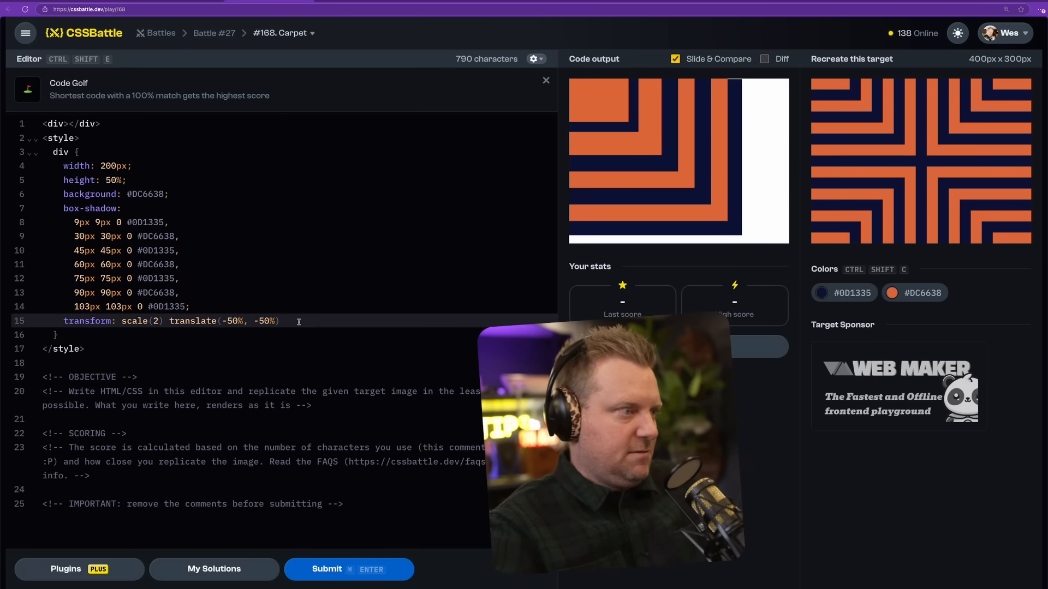
{"action": "type", "text": ".5"}
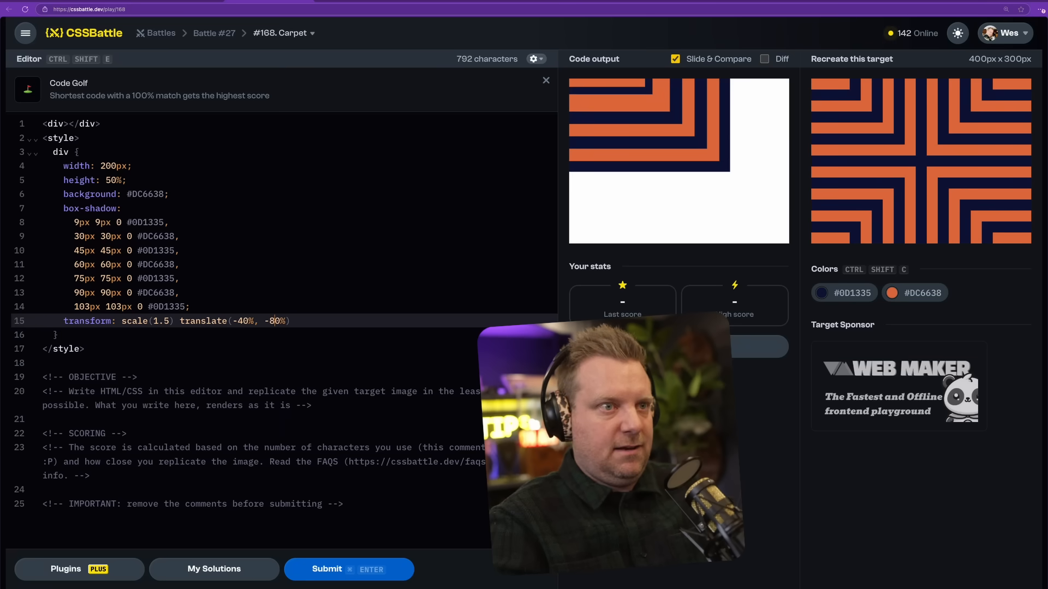
{"action": "key", "text": "Backspace"}
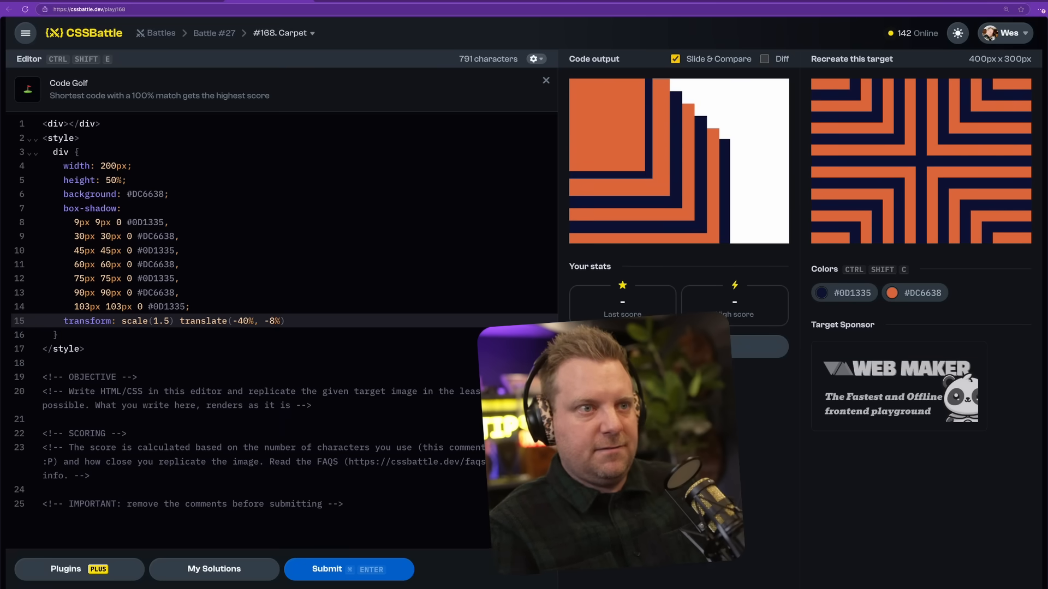
{"action": "type", "text": "5"}
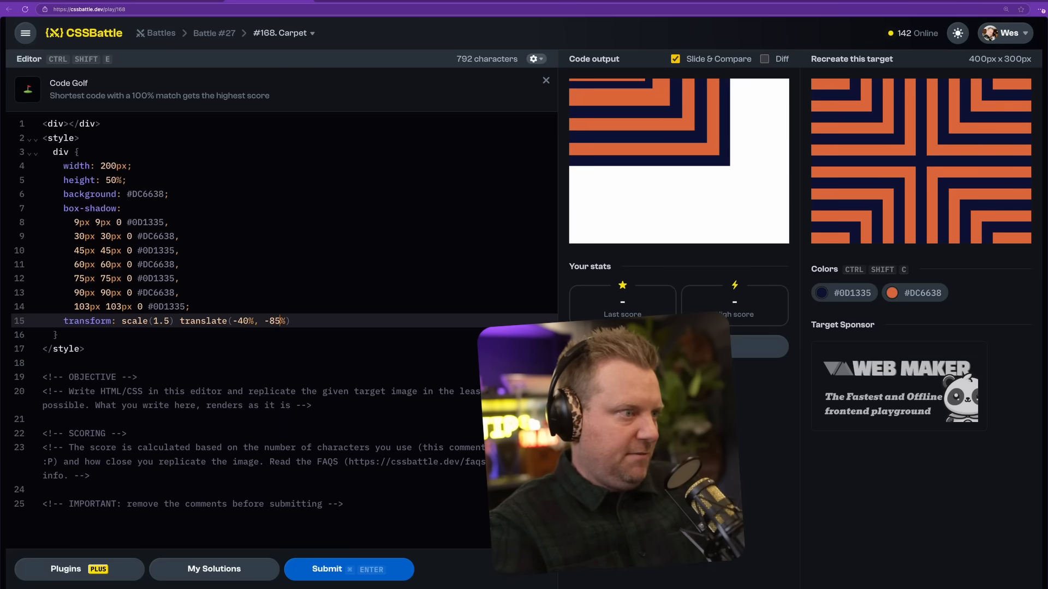
{"action": "type", "text": "-65%"}
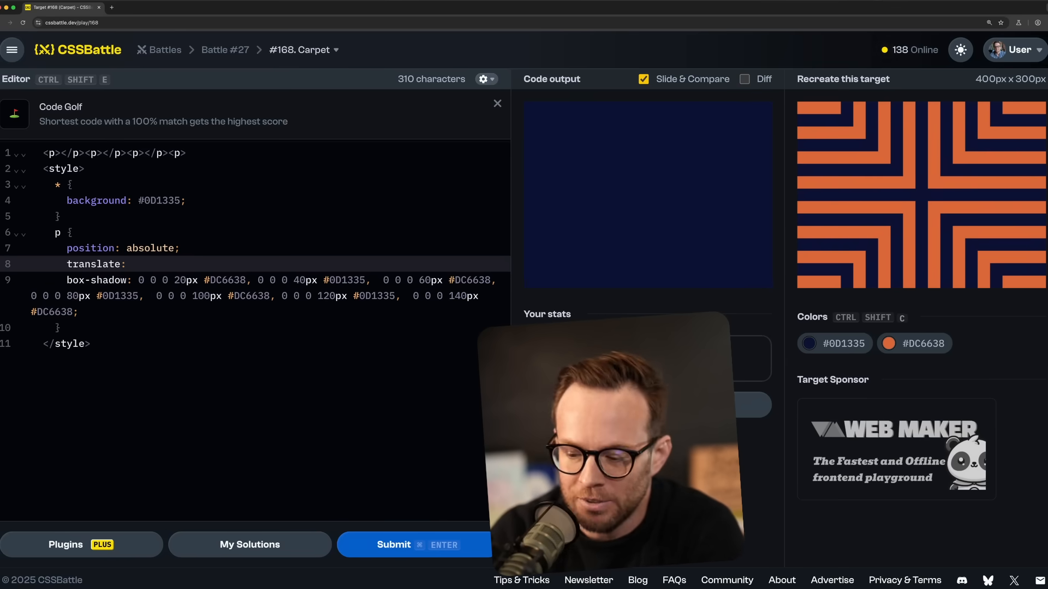
{"action": "type", "text": "-"}
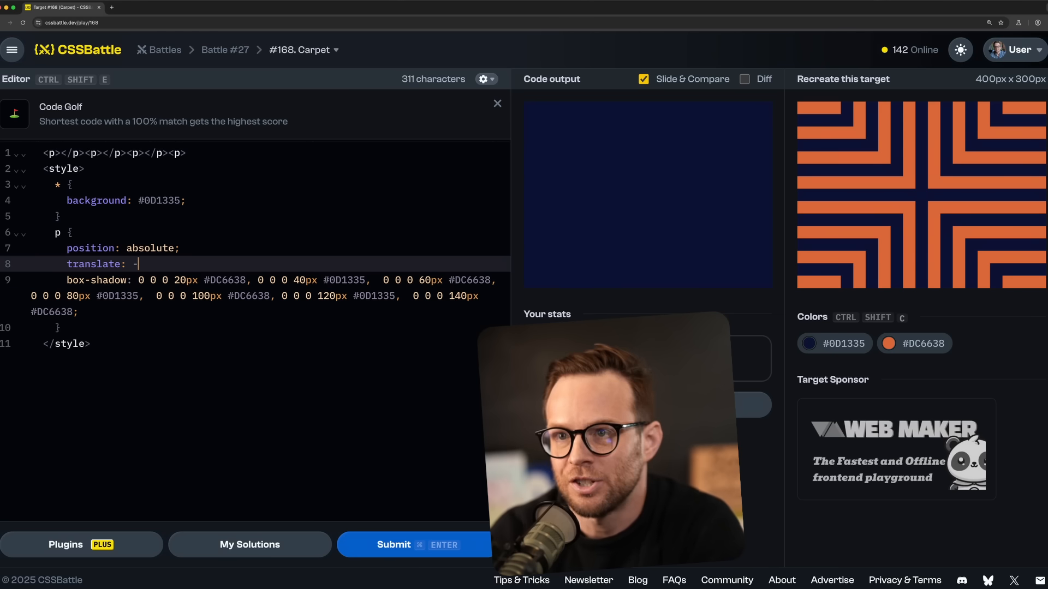
Give the p elements translate: -10px -25px to move the stripes top-left
{"action": "type", "text": "10px"}
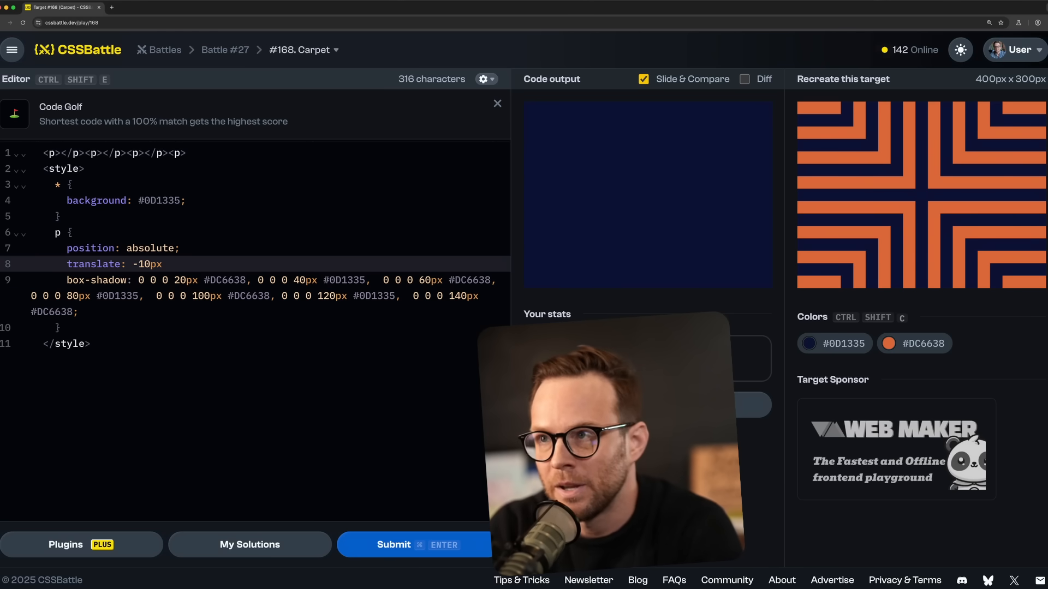
{"action": "type", "text": "-10px;"}
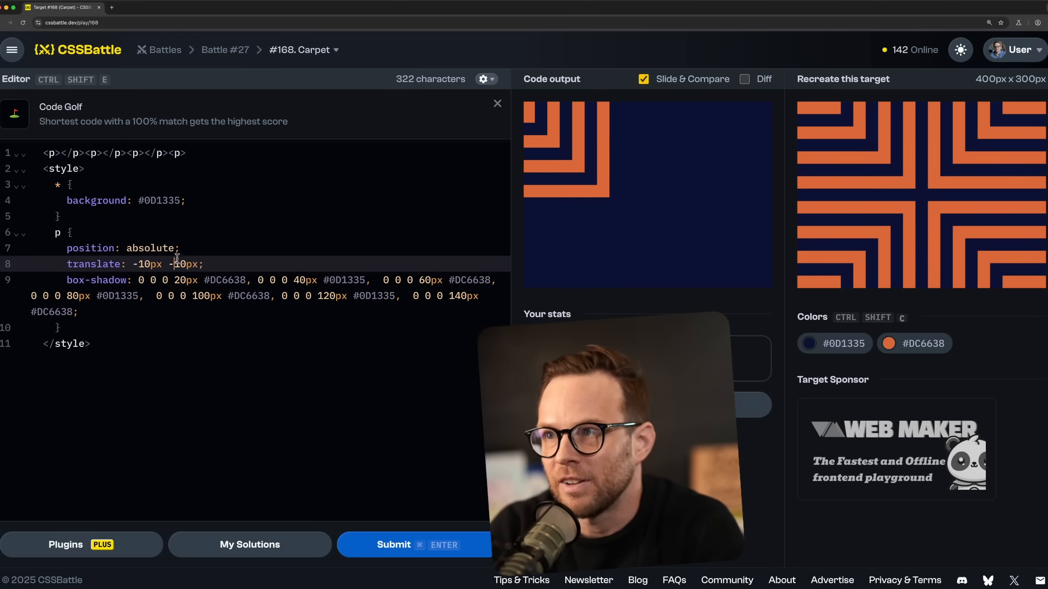
{"action": "type", "text": "2"}
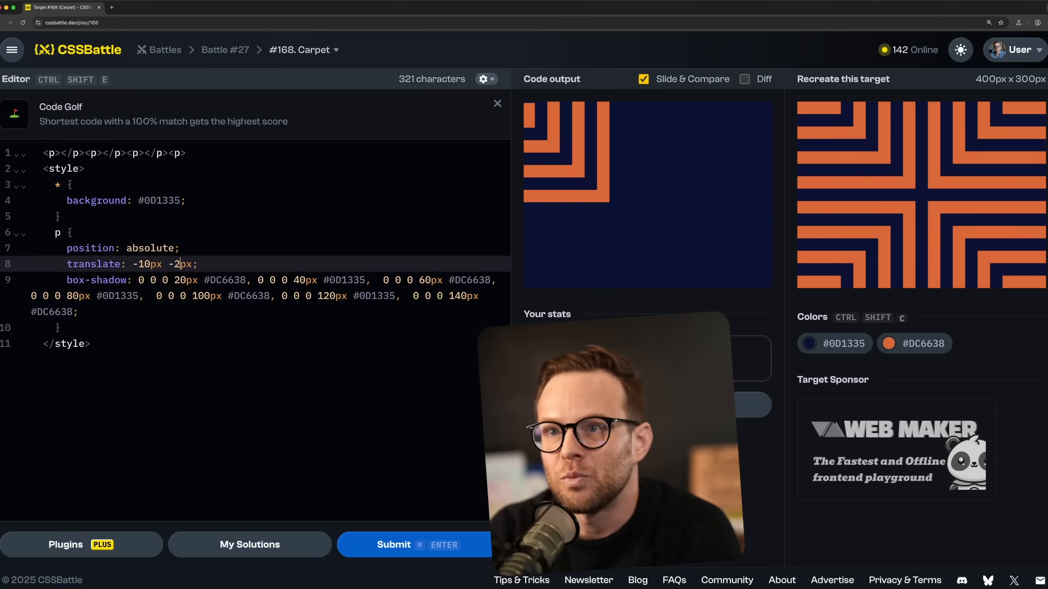
{"action": "type", "text": "5"}
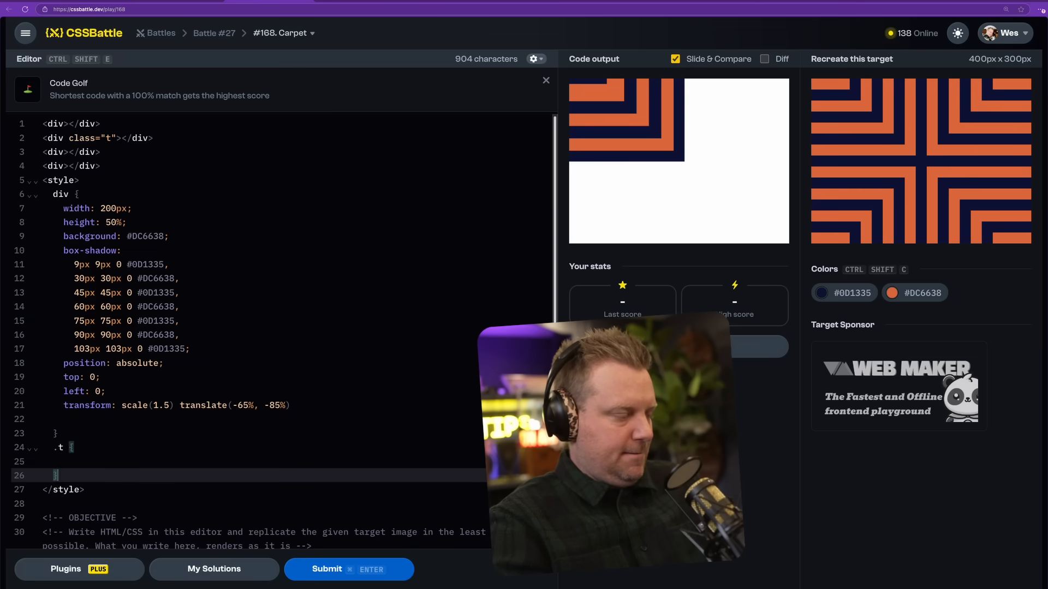
Pin the .t div to the right edge and rotate it 90deg
{"action": "type", "text": "right:0;"}
{"action": "type", "text": "tran"}
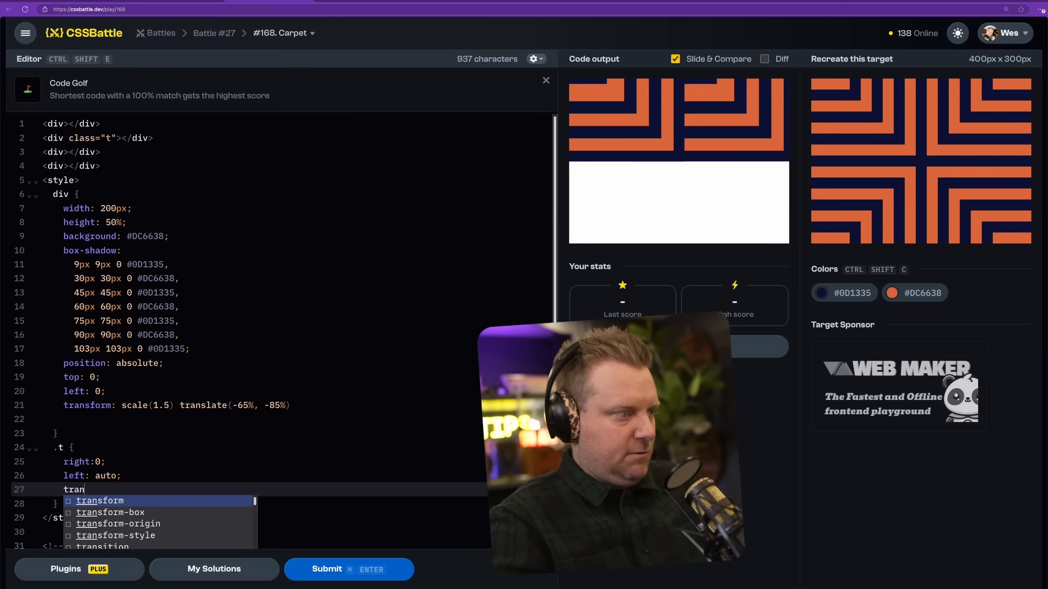
{"action": "type", "text": "rotate: 90"}
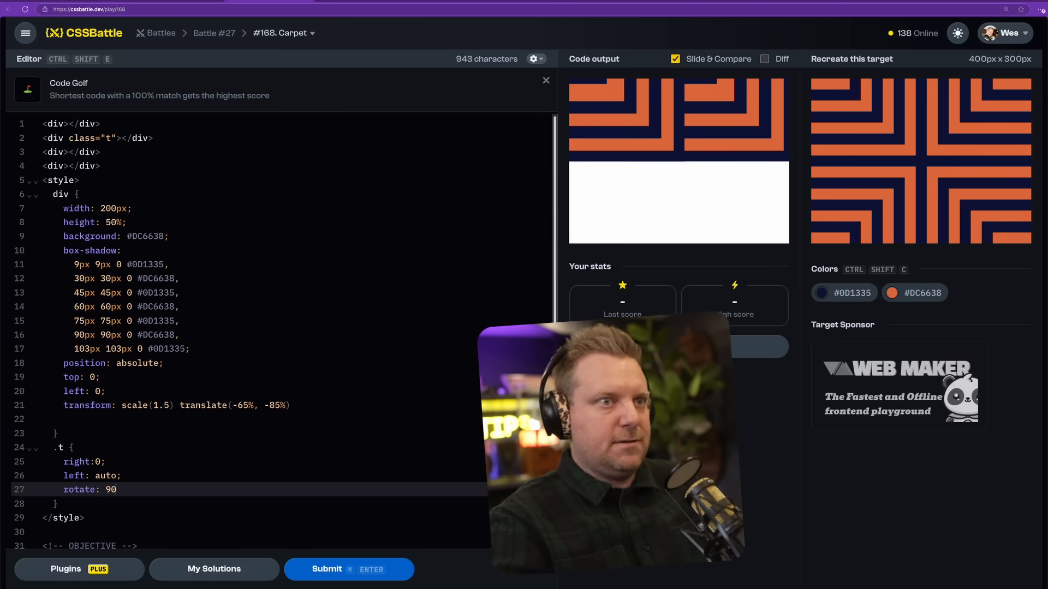
{"action": "type", "text": "deg;"}
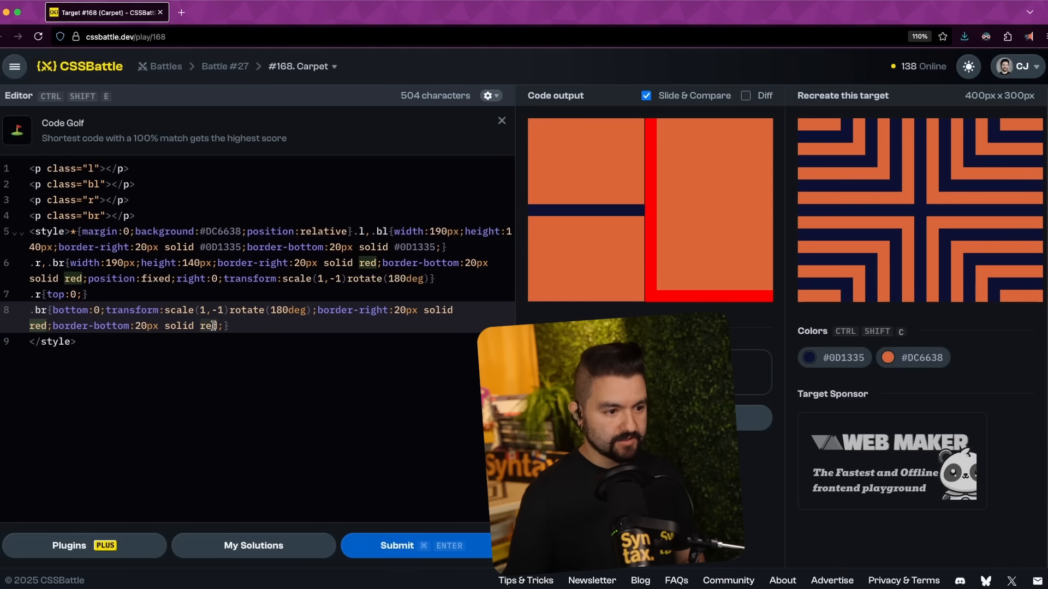
Make the bottom-right block's border white and its scale (-1,-1)
{"action": "type", "text": "white"}
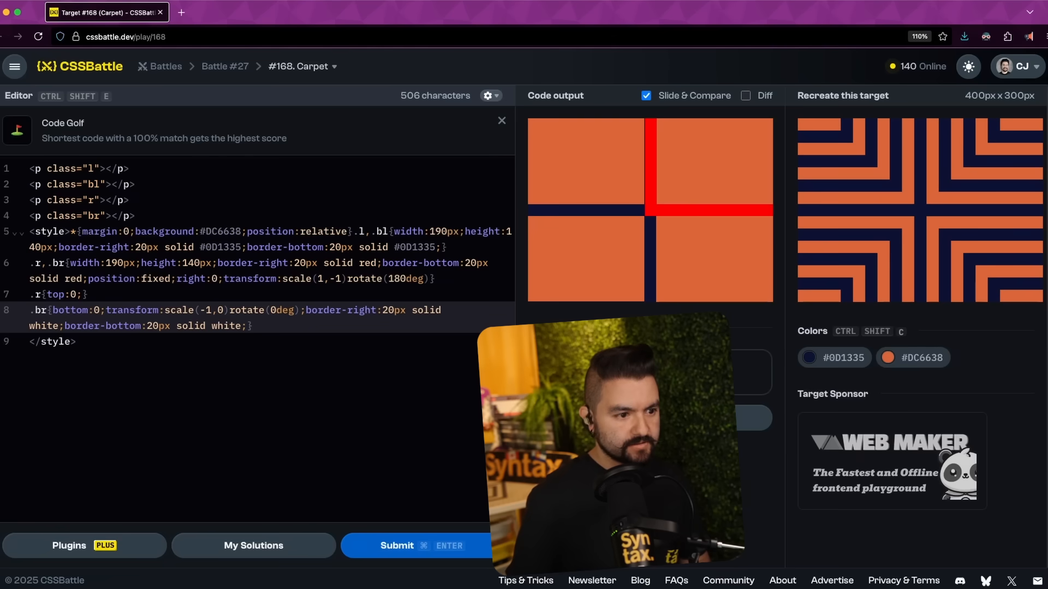
{"action": "type", "text": "-1"}
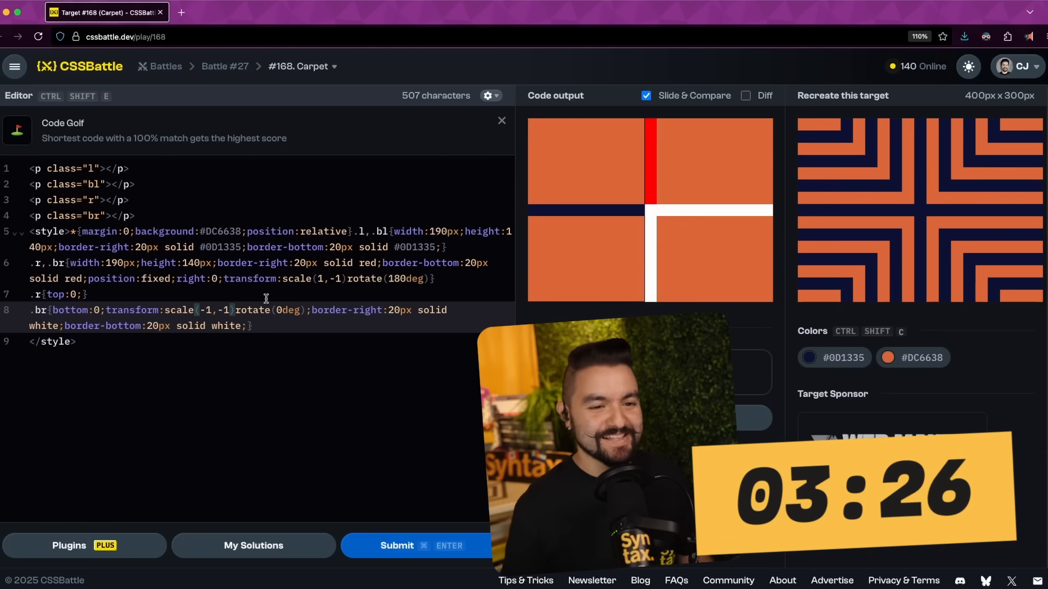
{"action": "left_click", "coordinate": [74, 294]}
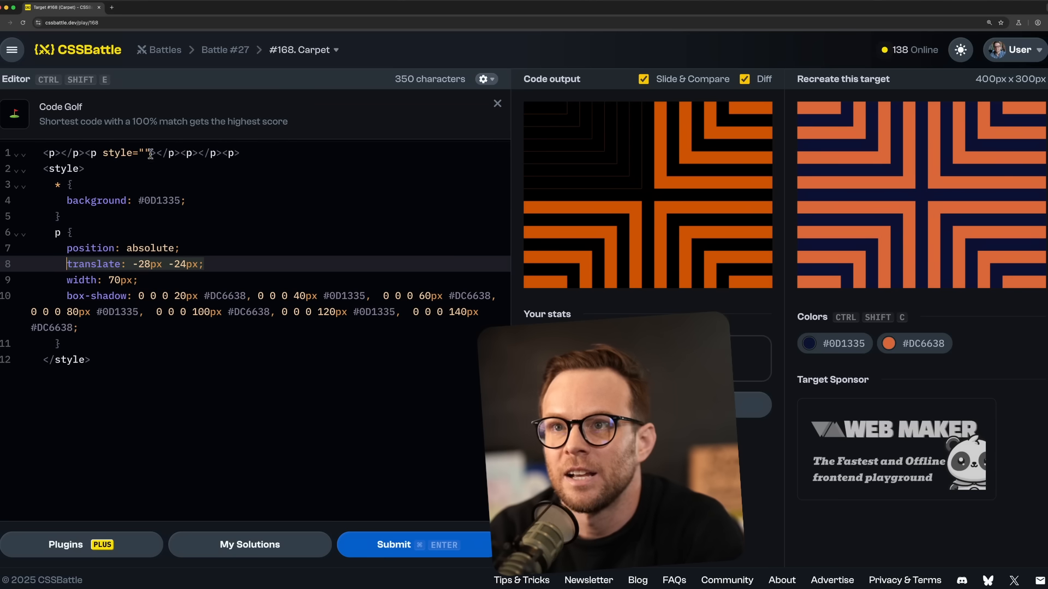
Translate the p elements -28px -24px and the second piece 341px -24px
{"action": "type", "text": "translate: -28px -24px;"}
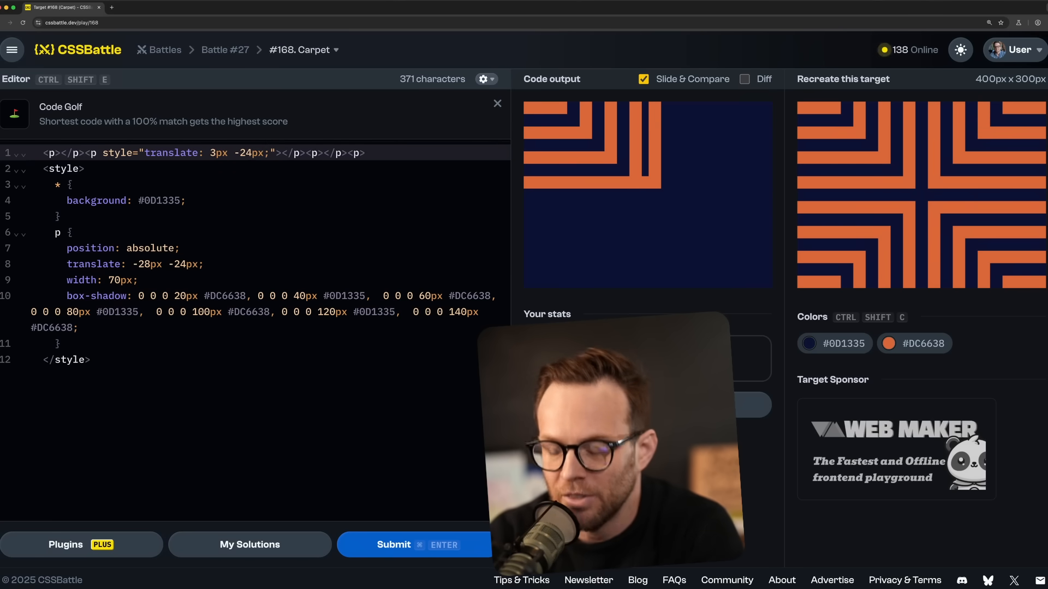
{"action": "type", "text": "340"}
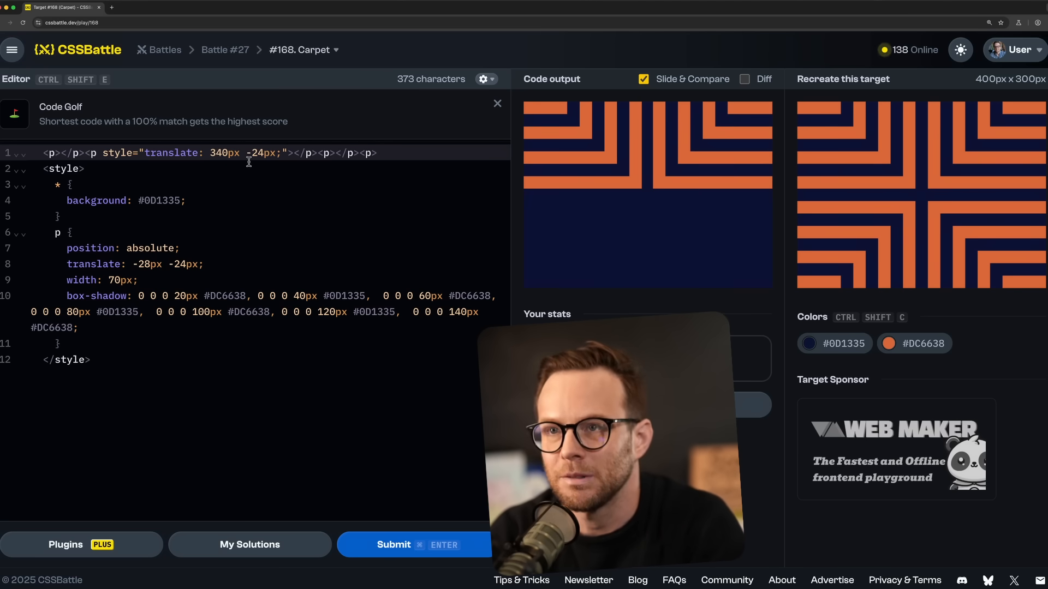
{"action": "type", "text": "1"}
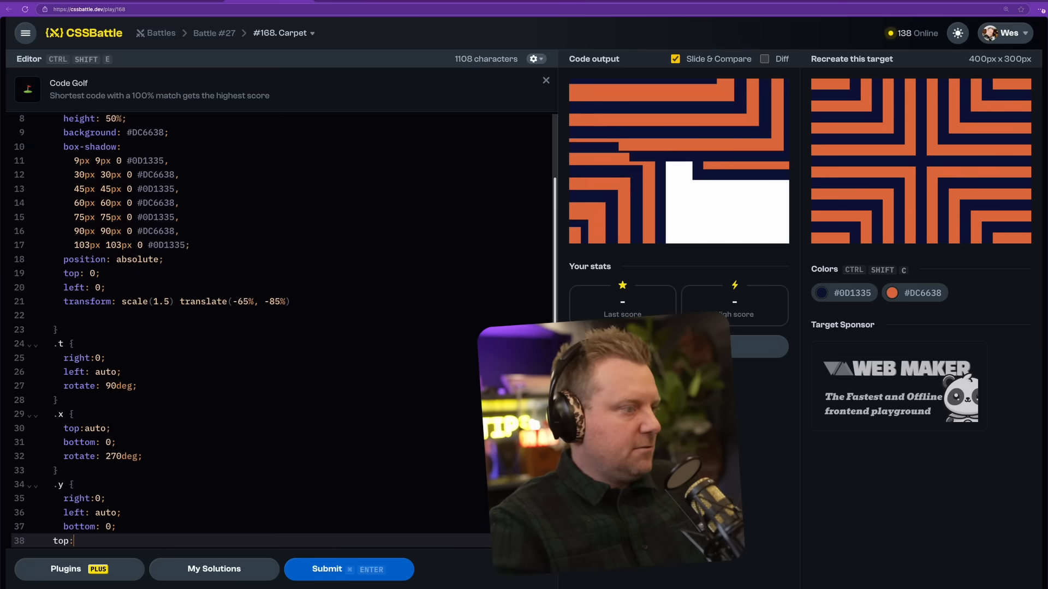
Set top: auto in the .y rule
{"action": "type", "text": "auto;"}
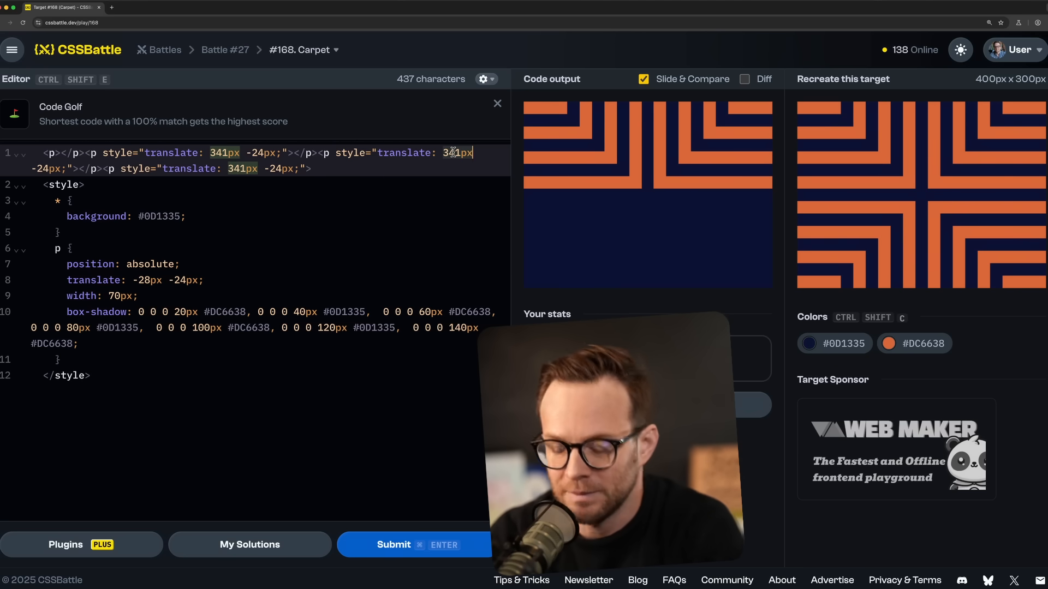
Place bottom corner copies at -28px 276px and 341px 276px
{"action": "type", "text": "-28"}
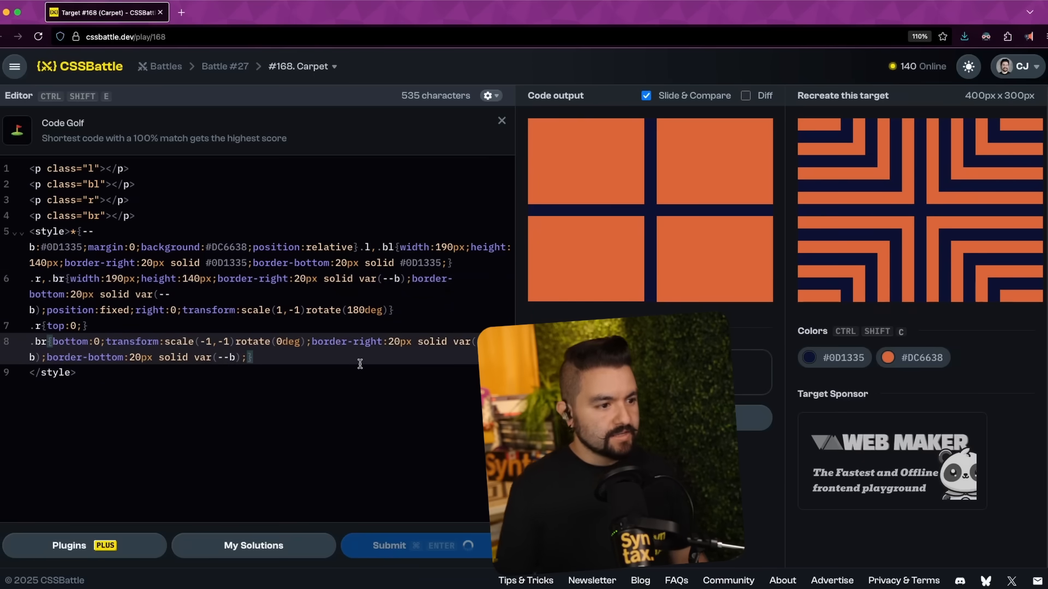
{"action": "left_click", "coordinate": [396, 545]}
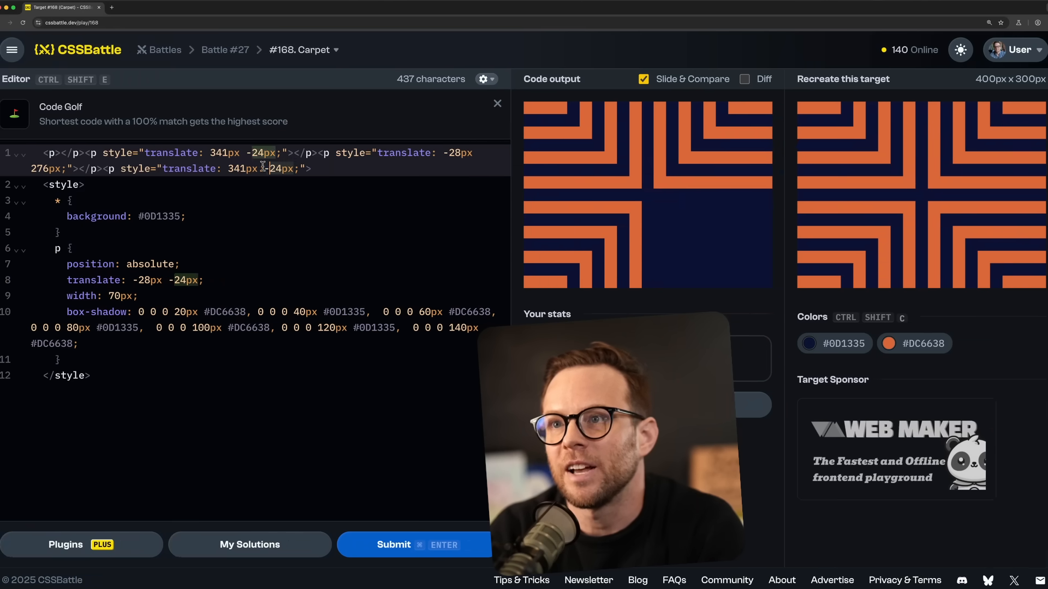
{"action": "type", "text": "276"}
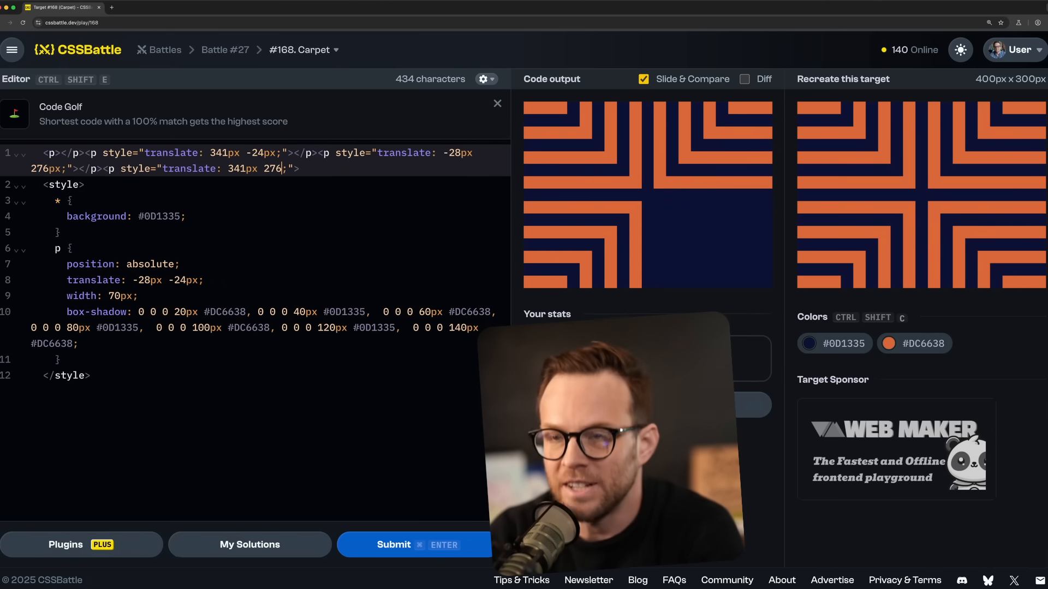
{"action": "type", "text": "px"}
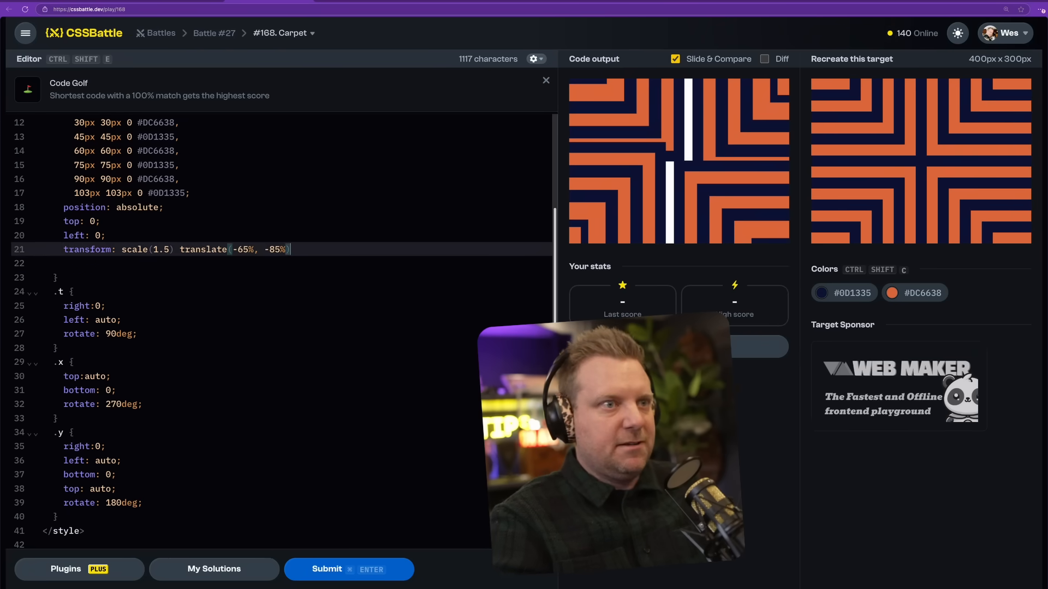
Give .x the transform scale(1.5) translate(-67%, -85%)
{"action": "type", "text": "transform: scale(1.5) translate(-35%, -85%)"}
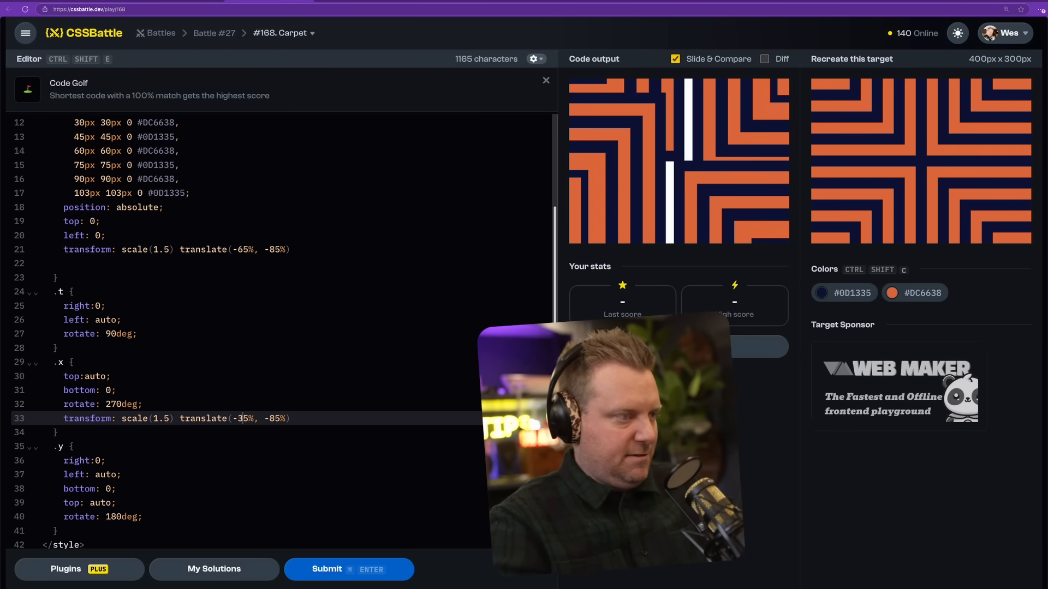
{"action": "type", "text": "-67%"}
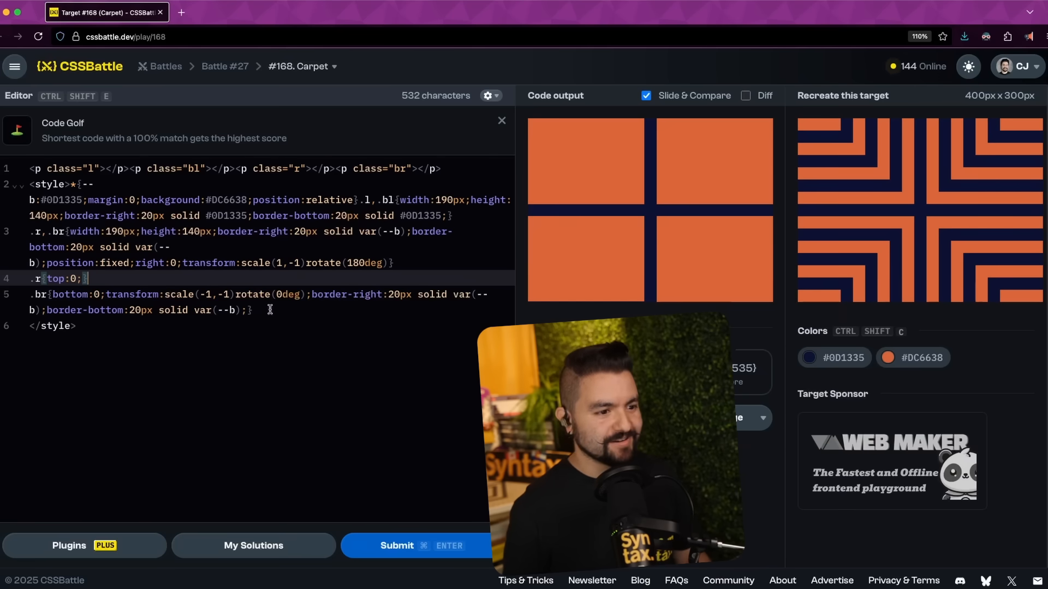
Join the code onto a single line and submit it
{"action": "key", "text": "enter"}
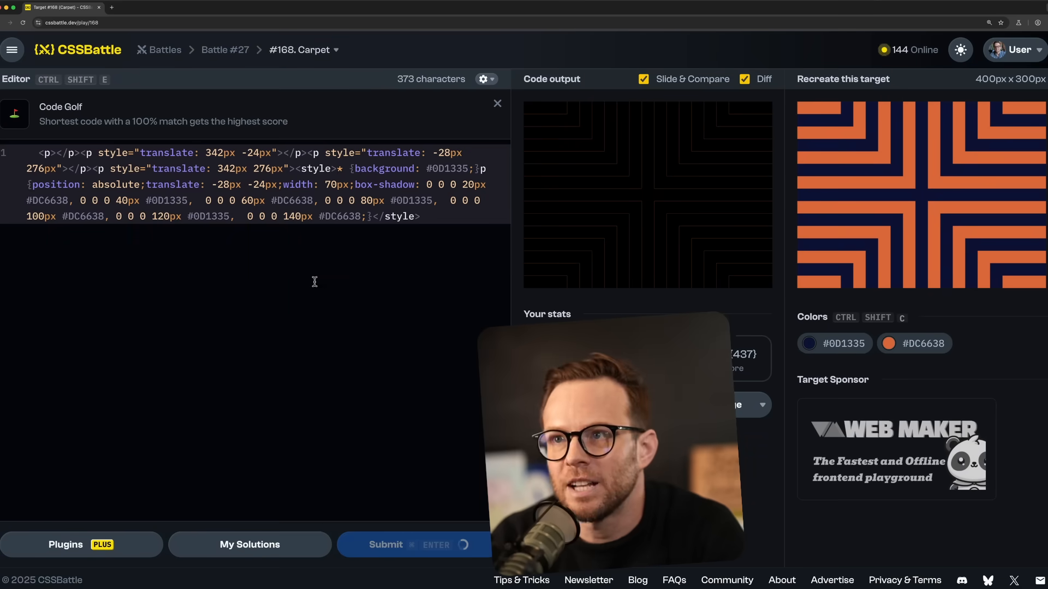
{"action": "mouse_move", "coordinate": [282, 122]}
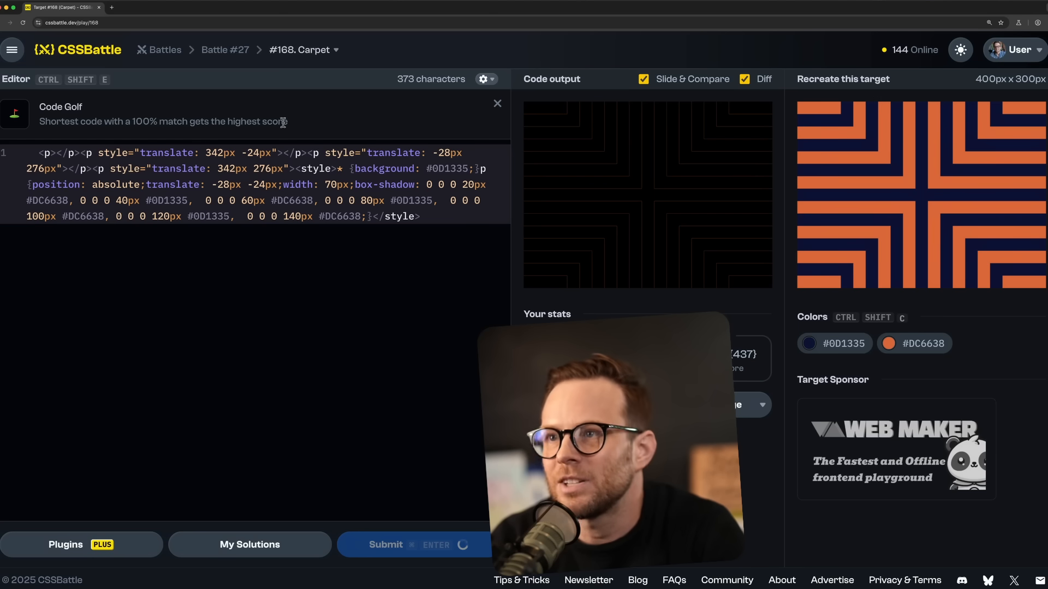
{"action": "left_click", "coordinate": [394, 544]}
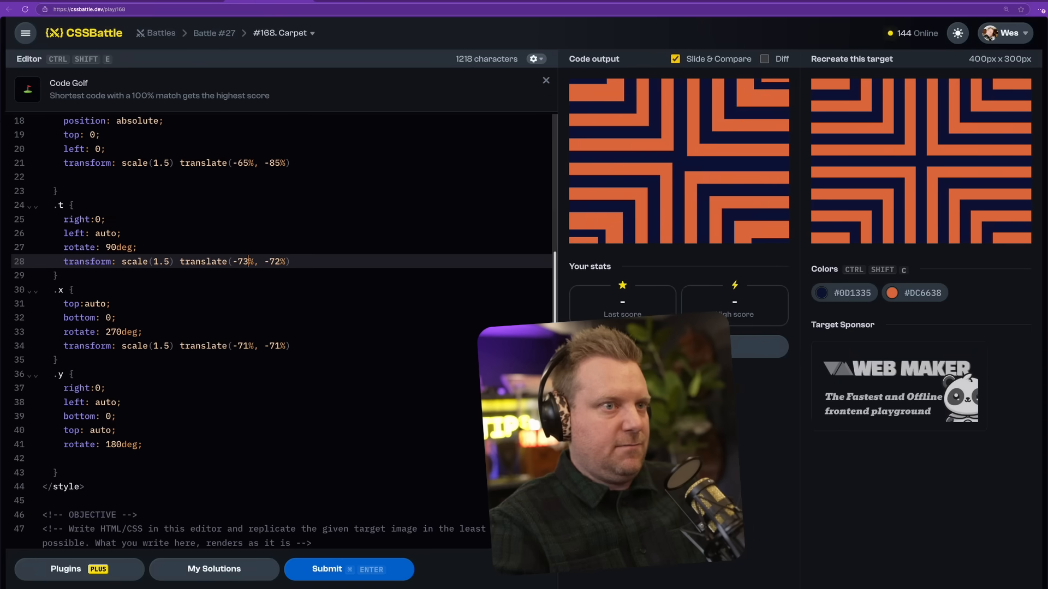
Change the rotated pieces' translate offset to -75% and submit again
{"action": "type", "text": "-75%"}
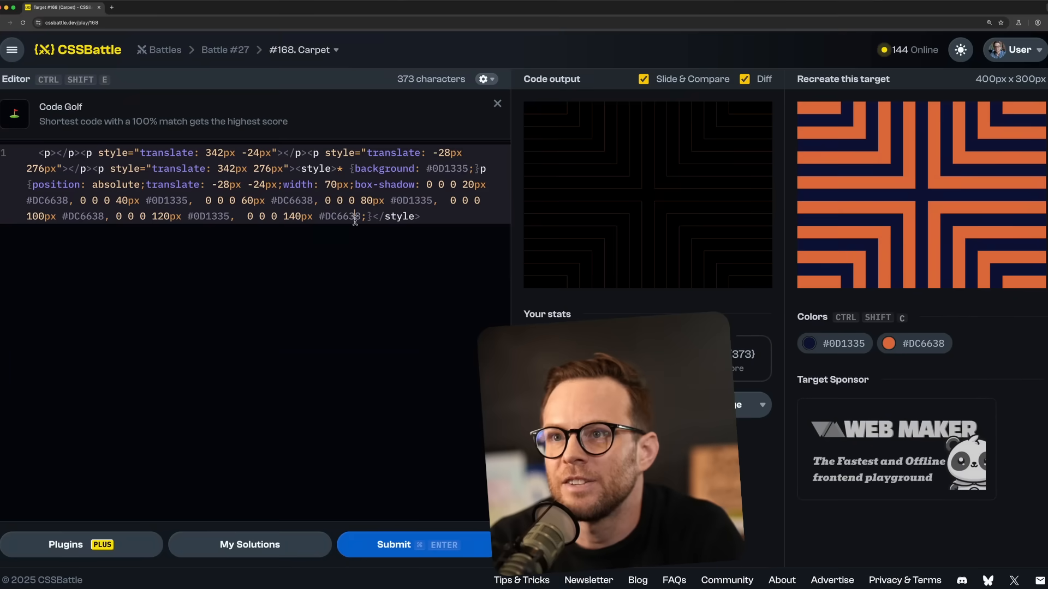
{"action": "left_click", "coordinate": [393, 545]}
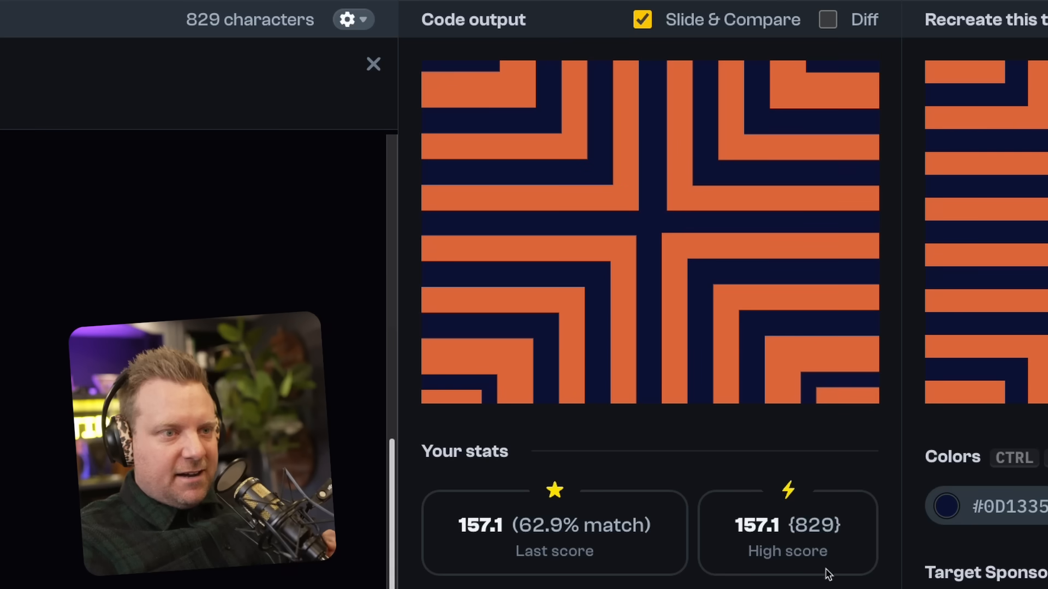
{"action": "mouse_move", "coordinate": [765, 531]}
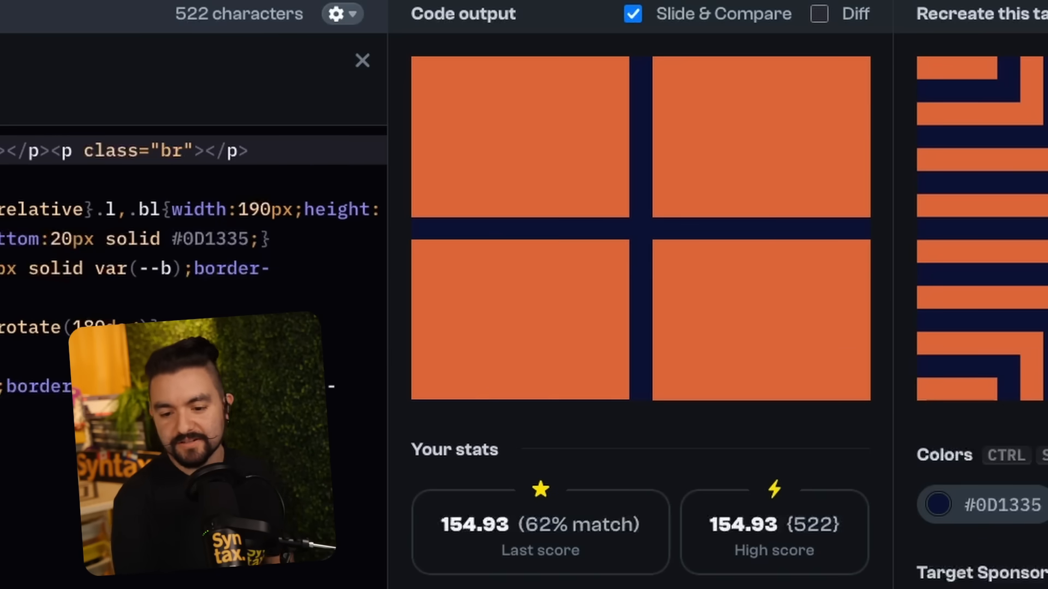
Submit the shadow-ring paragraph solution and check its match score in Your stats
{"action": "left_click", "coordinate": [819, 17]}
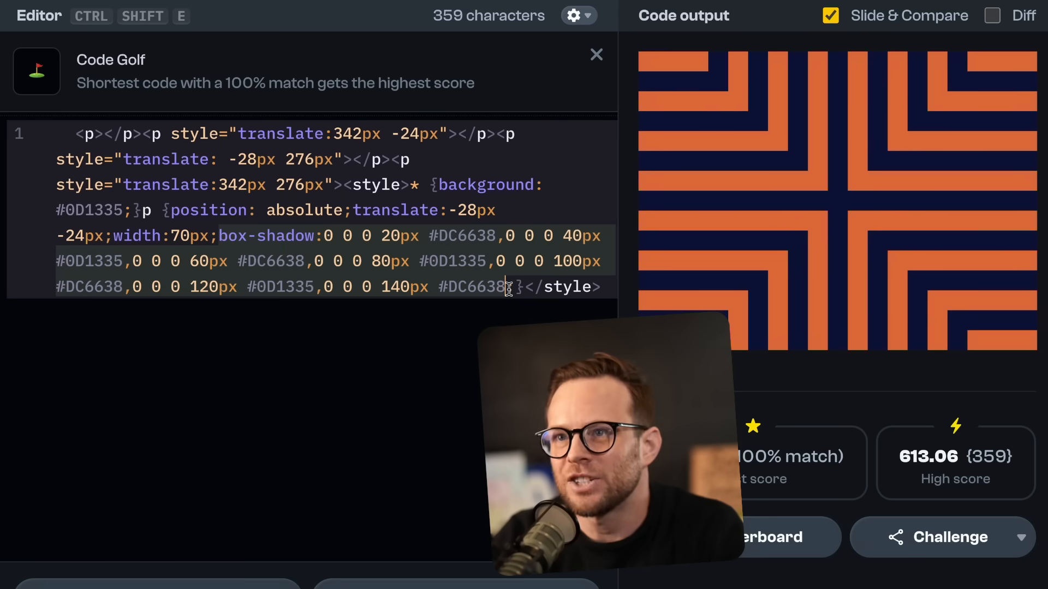
{"action": "mouse_move", "coordinate": [211, 230]}
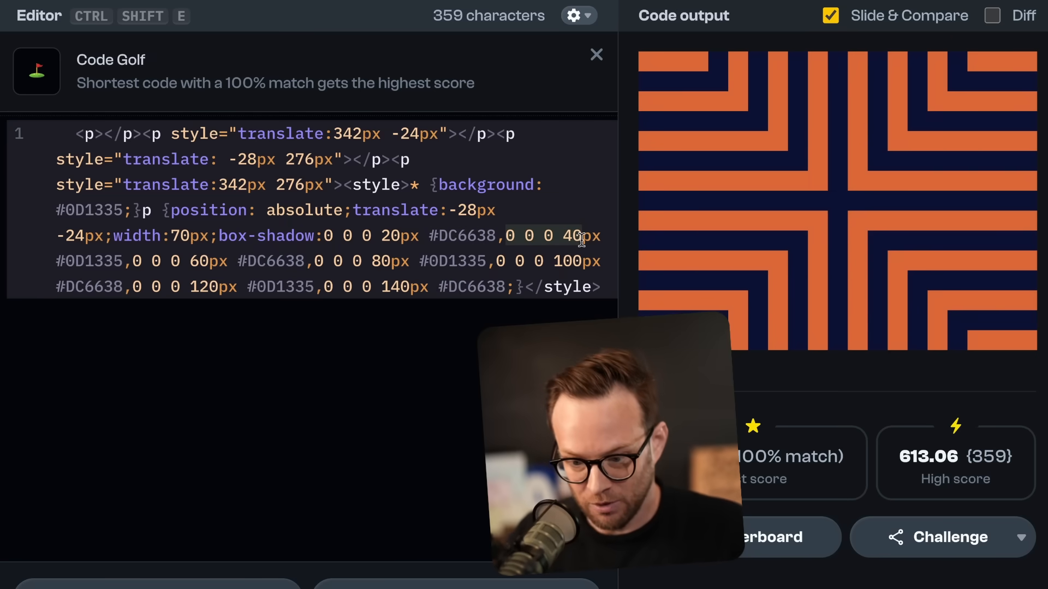
{"action": "mouse_move", "coordinate": [308, 246]}
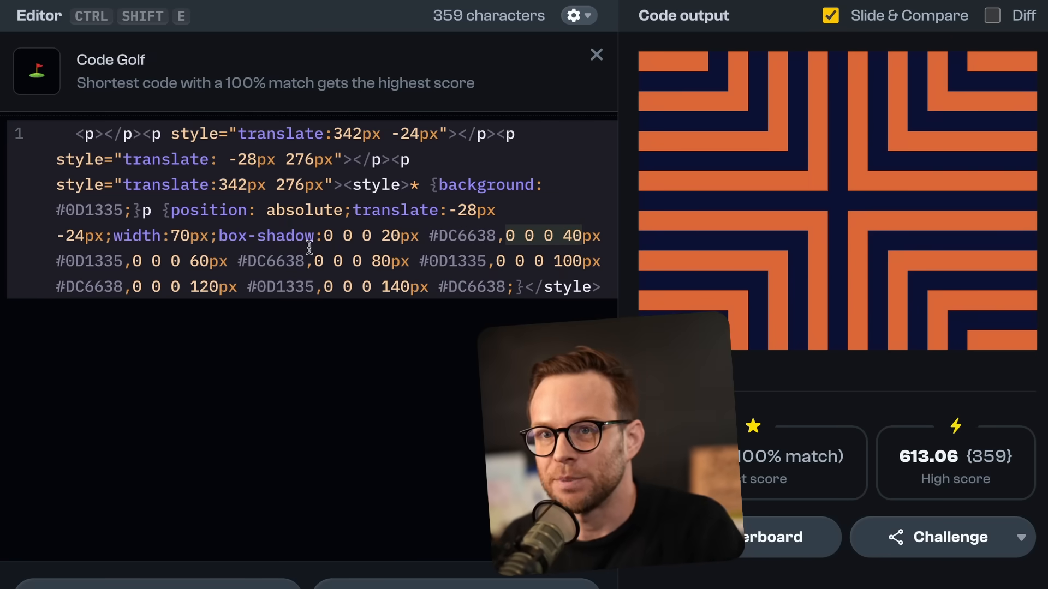